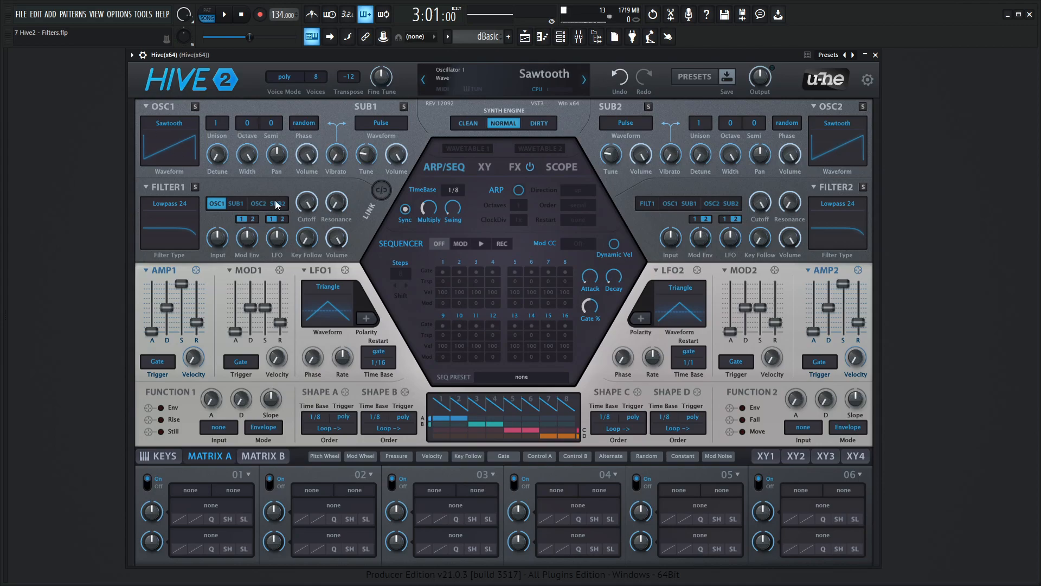
pyautogui.moveTo(169, 128)
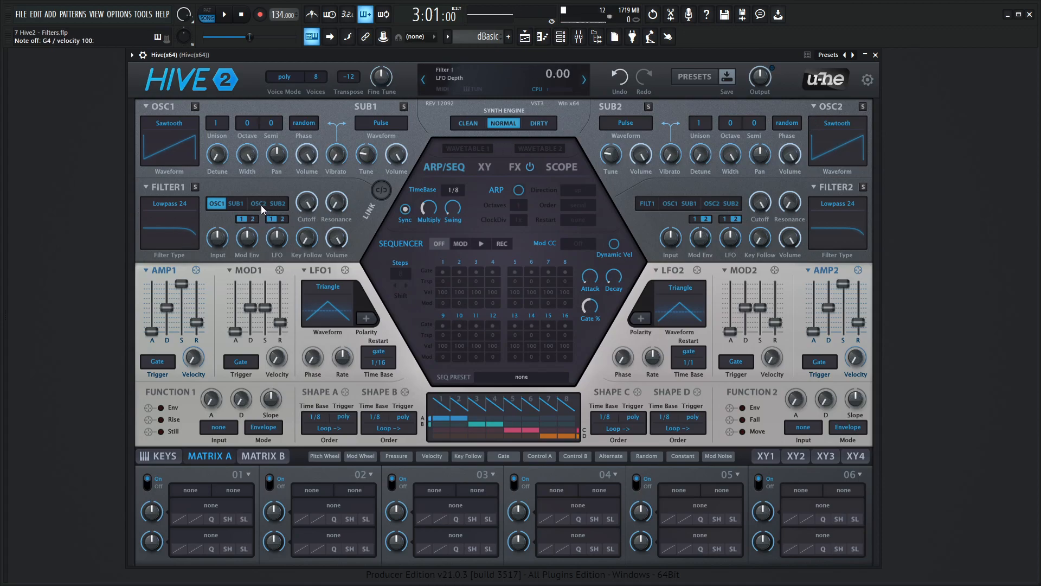
# - Route OSC2 and SUB2 into filter 1 so all four sources feed it
pyautogui.click(275, 203)
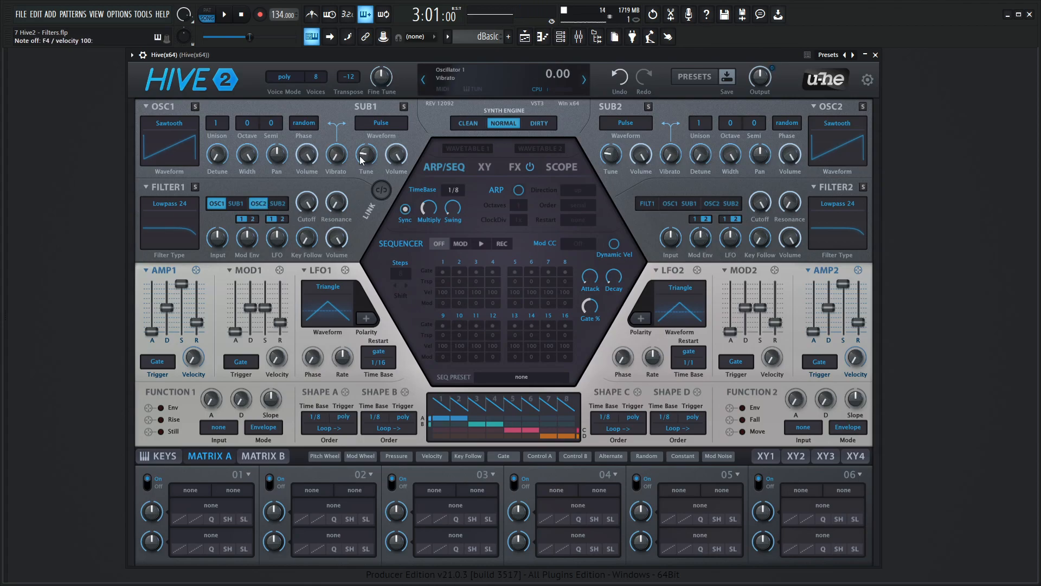
pyautogui.click(232, 203)
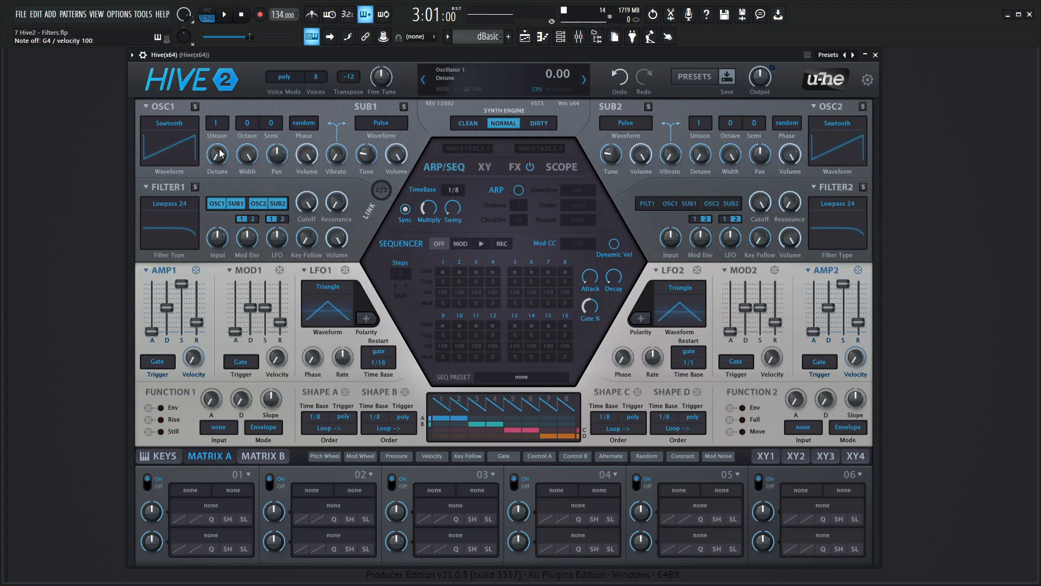
pyautogui.moveTo(452, 209)
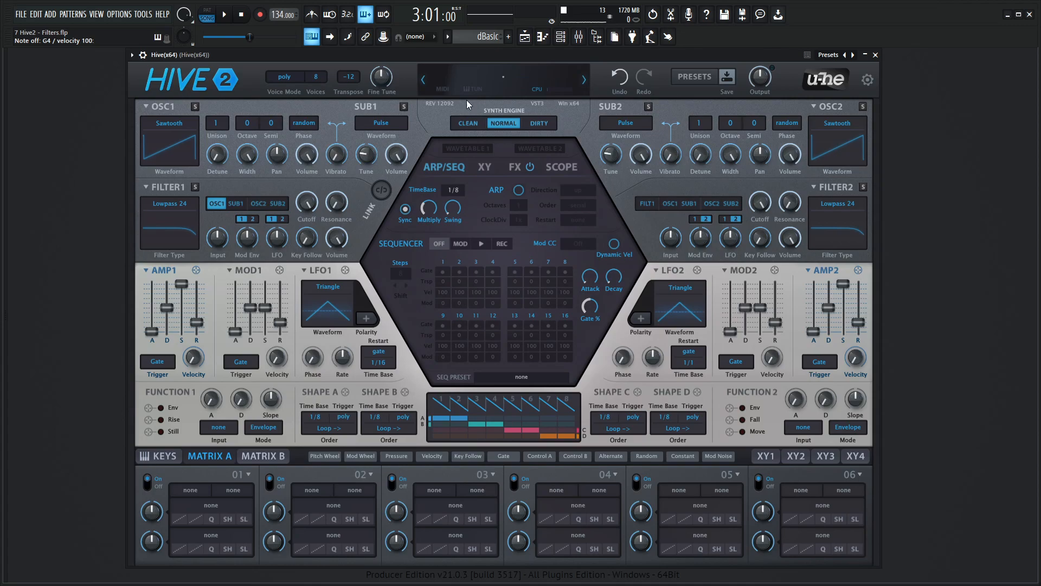
# - Take SUB2 back out of filter 1 and toggle OSC2 as an input
pyautogui.click(235, 203)
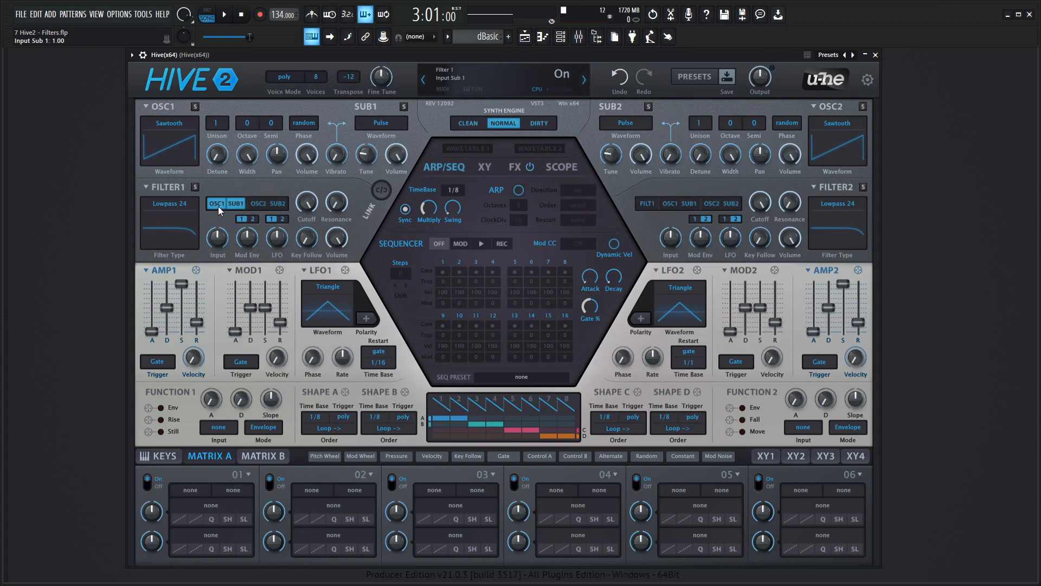
pyautogui.click(258, 203)
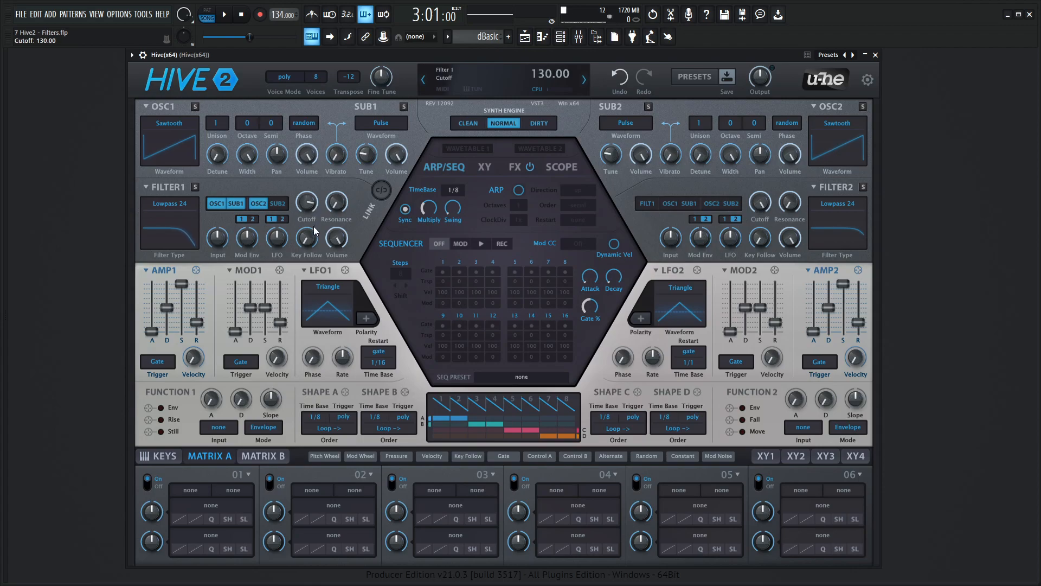
pyautogui.moveTo(357, 229)
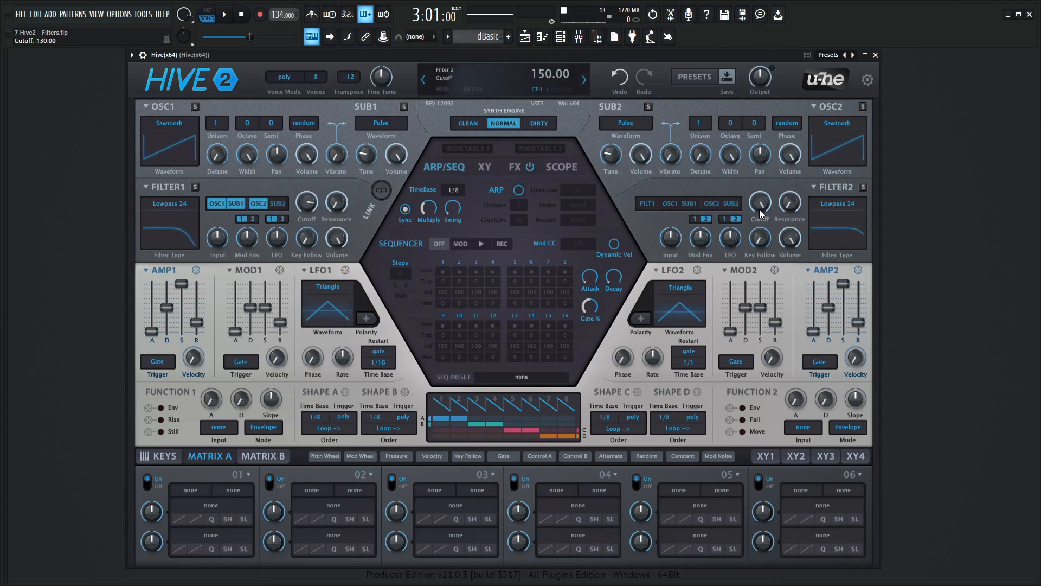
pyautogui.moveTo(654, 214)
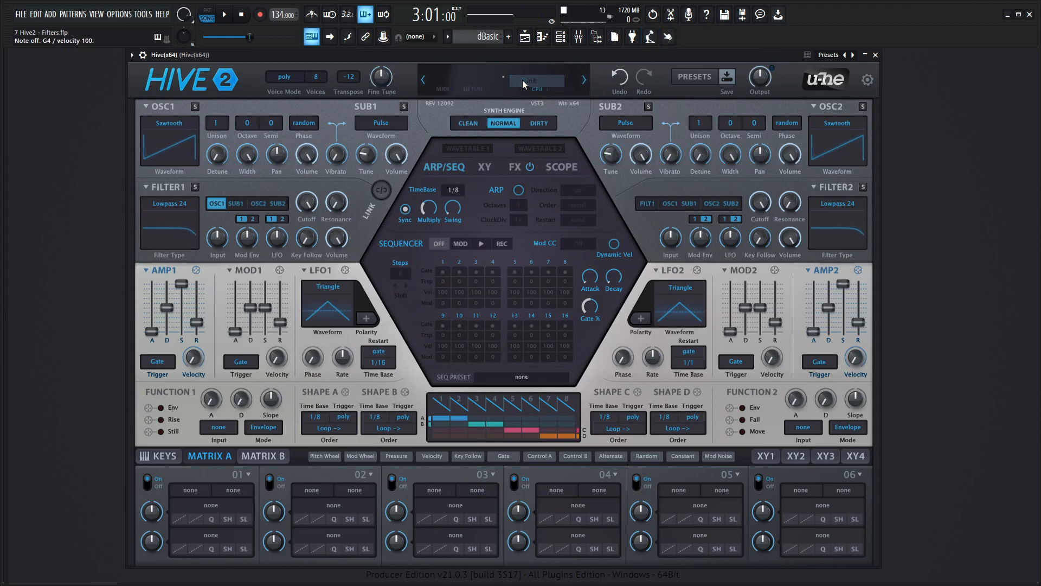
# - Set filter 1's type to Bypass and adjust its resonance to 1.00
pyautogui.click(168, 202)
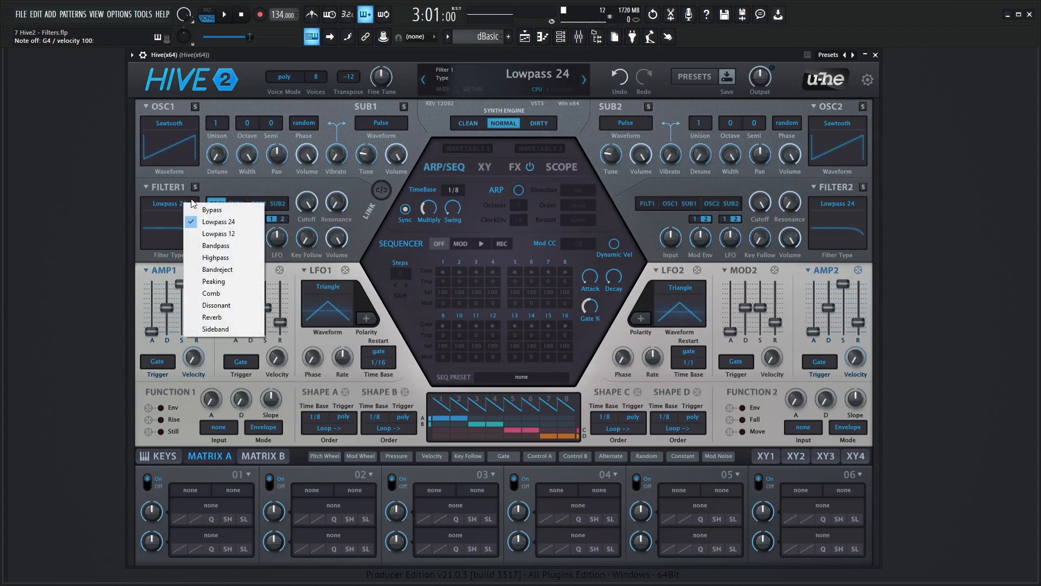
pyautogui.click(211, 209)
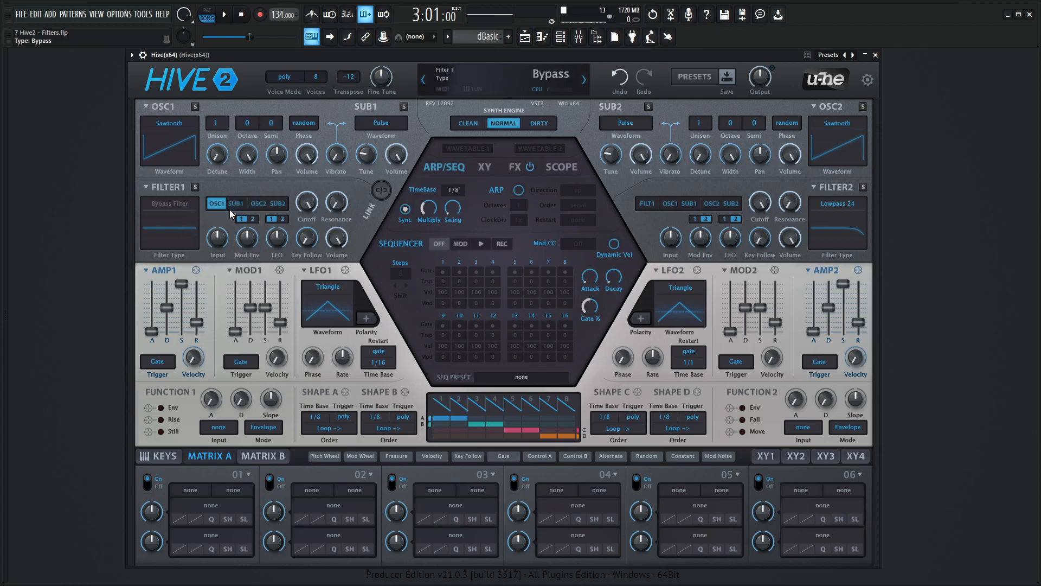
pyautogui.moveTo(223, 214)
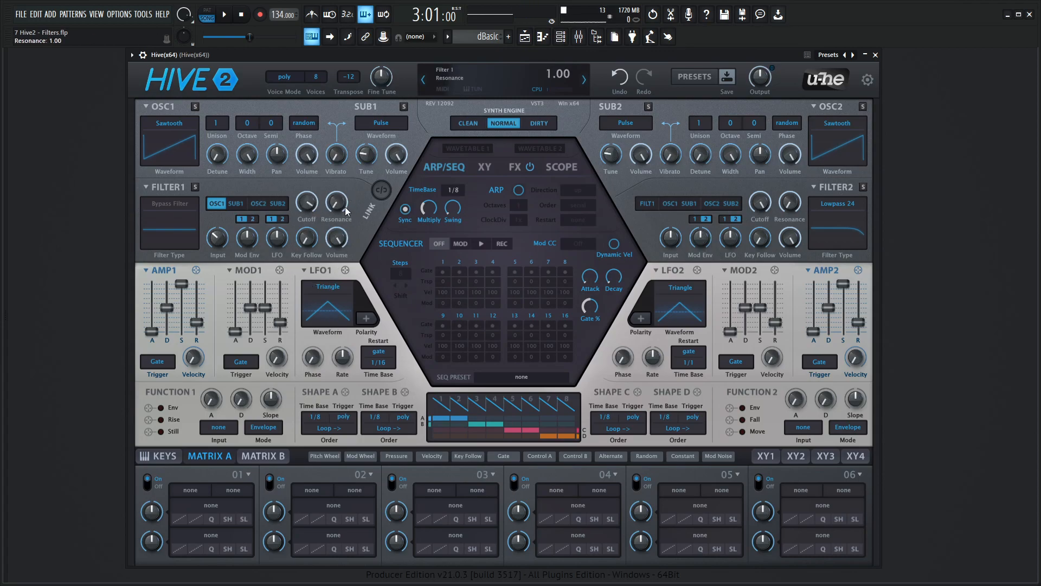
pyautogui.moveTo(336, 203); pyautogui.dragTo(335, 225)
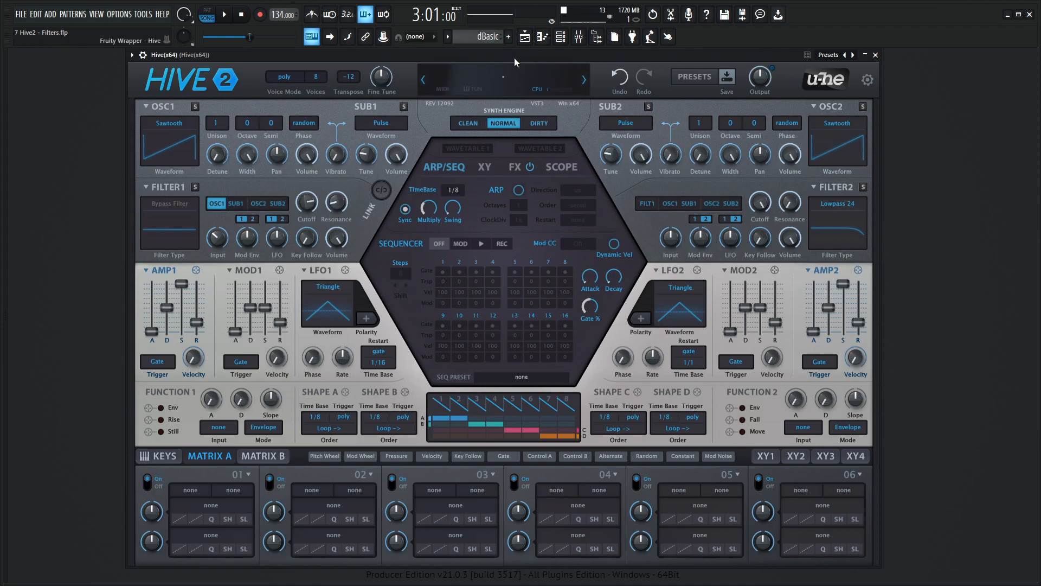
# - Browse filter 1's type list and set it back to Lowpass 24
pyautogui.click(169, 202)
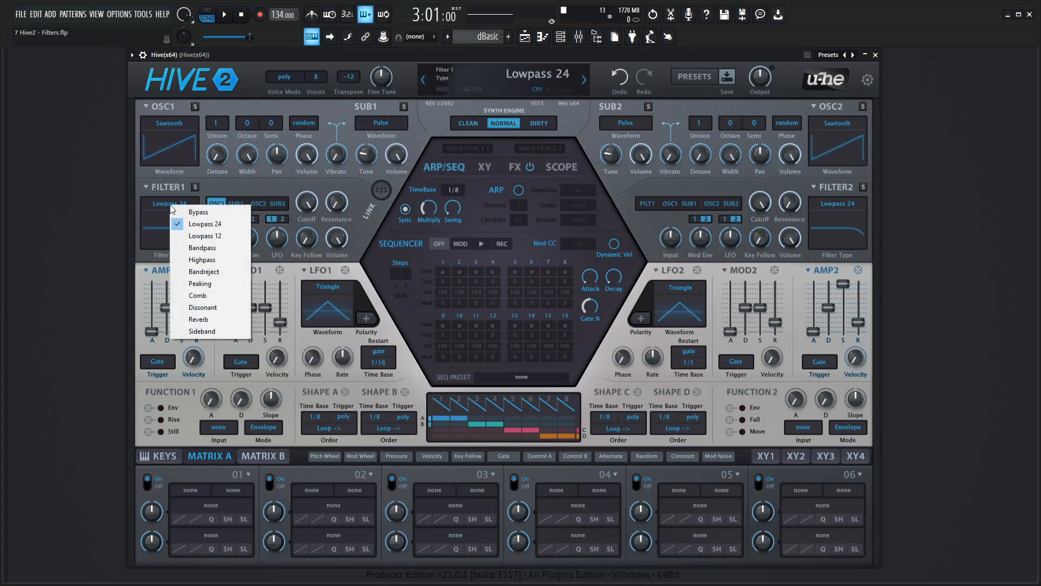
pyautogui.moveTo(225, 248)
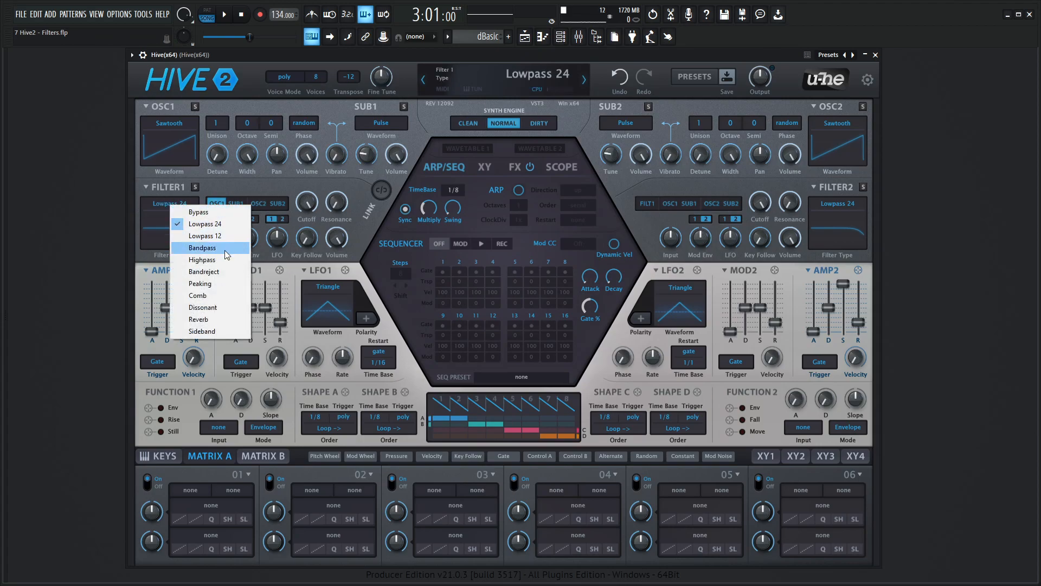
pyautogui.moveTo(223, 286)
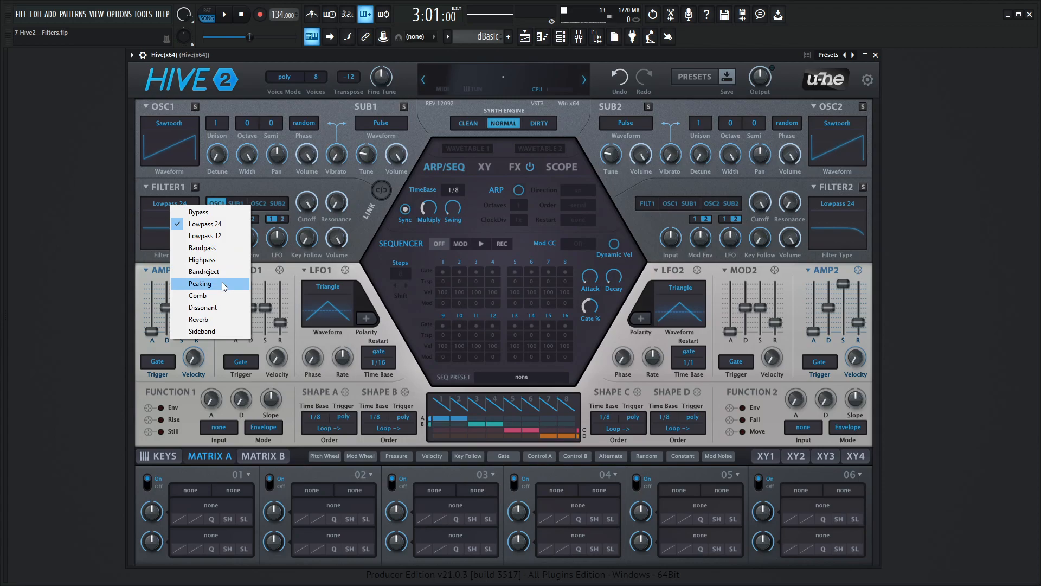
pyautogui.moveTo(227, 319)
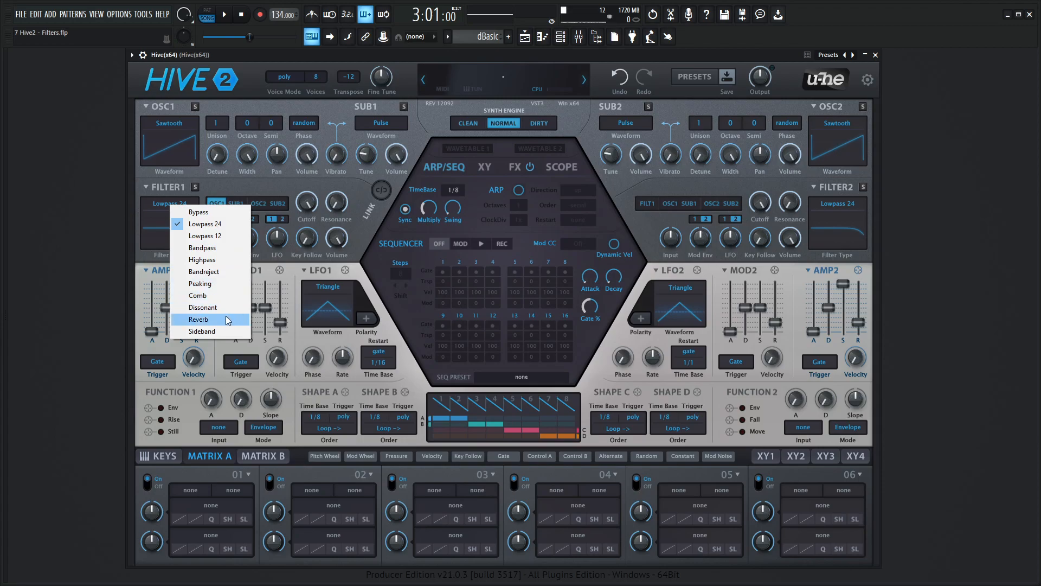
pyautogui.moveTo(203, 331)
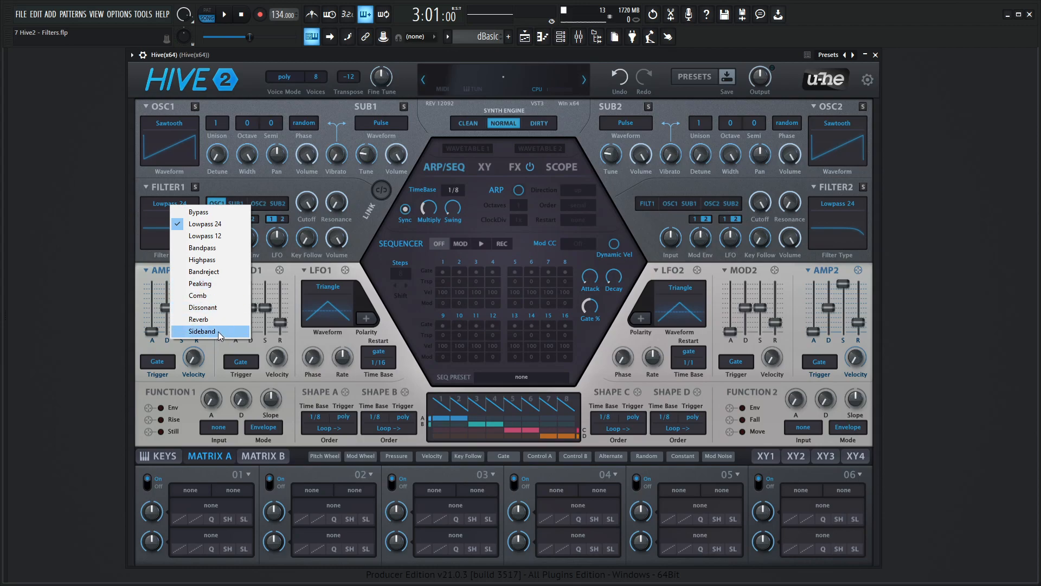
pyautogui.moveTo(209, 295)
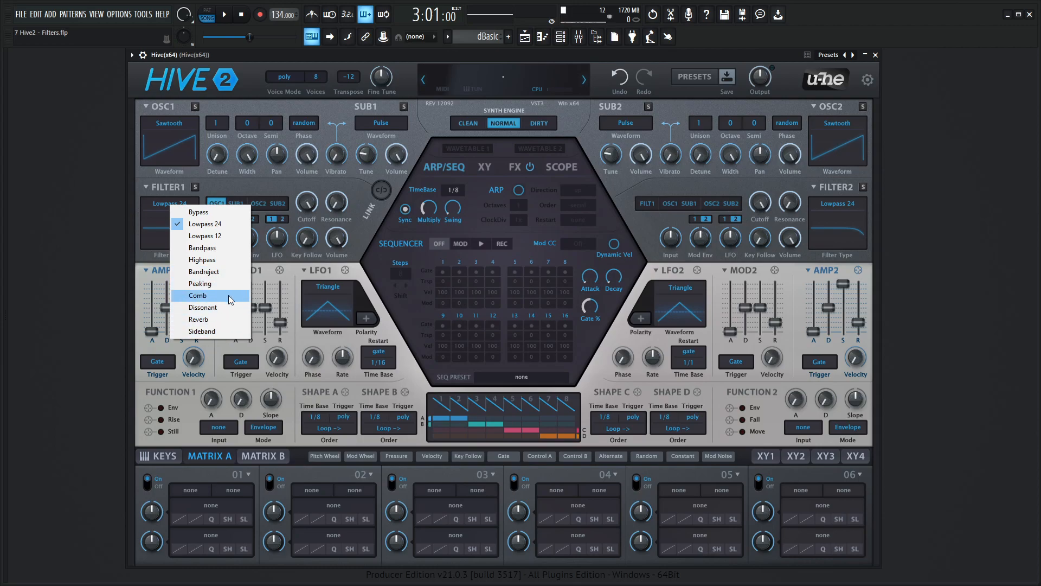
pyautogui.moveTo(226, 319)
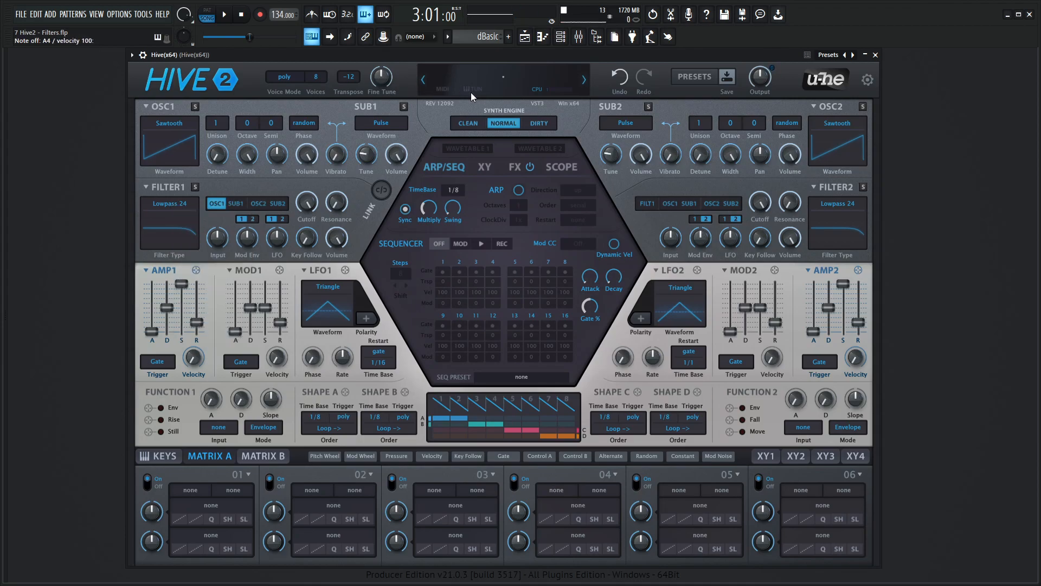
# - Sweep filter 1's cutoff to about 119 and resonance through 65, leaving resonance at 40
pyautogui.click(306, 204)
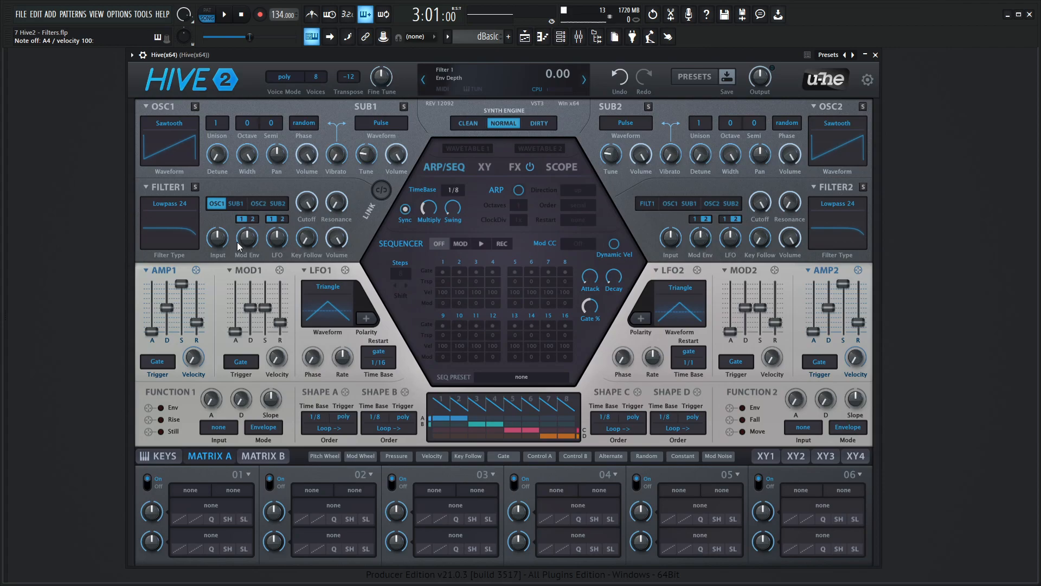
pyautogui.click(306, 207)
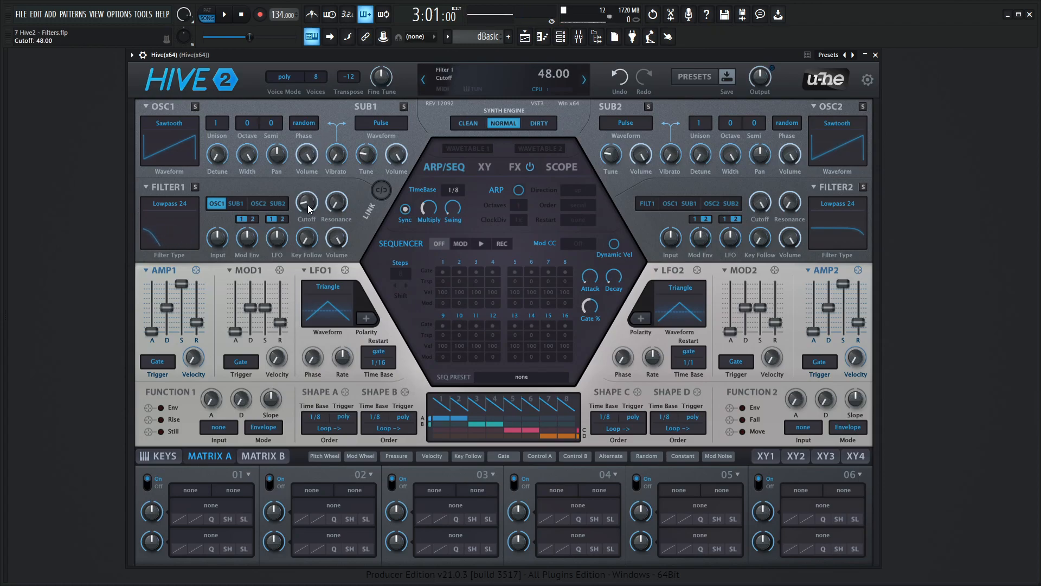
pyautogui.moveTo(306, 206); pyautogui.dragTo(306, 186)
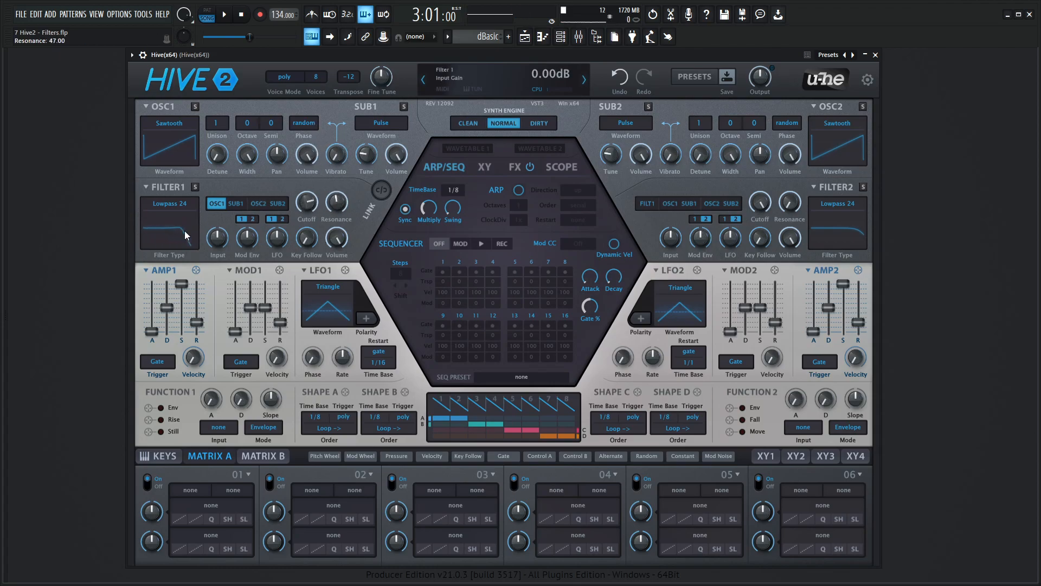
pyautogui.moveTo(335, 204); pyautogui.dragTo(335, 185)
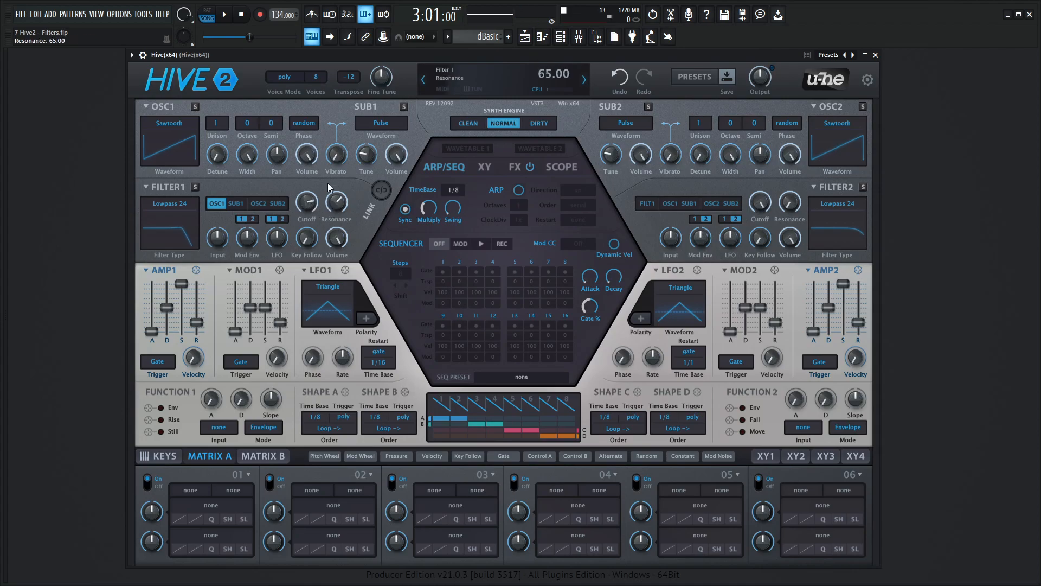
pyautogui.moveTo(306, 201); pyautogui.dragTo(306, 189)
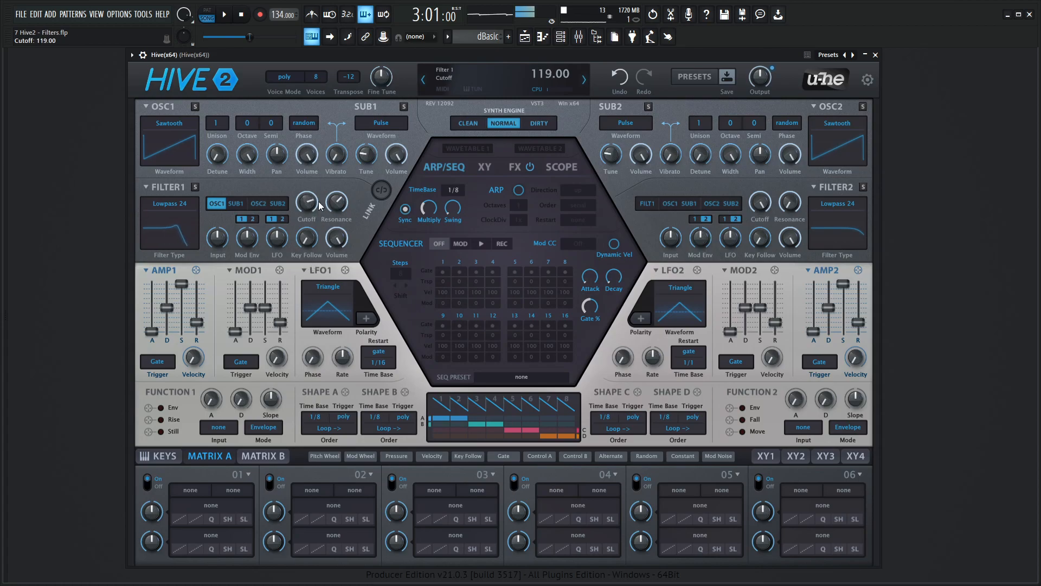
pyautogui.moveTo(335, 203); pyautogui.dragTo(336, 185)
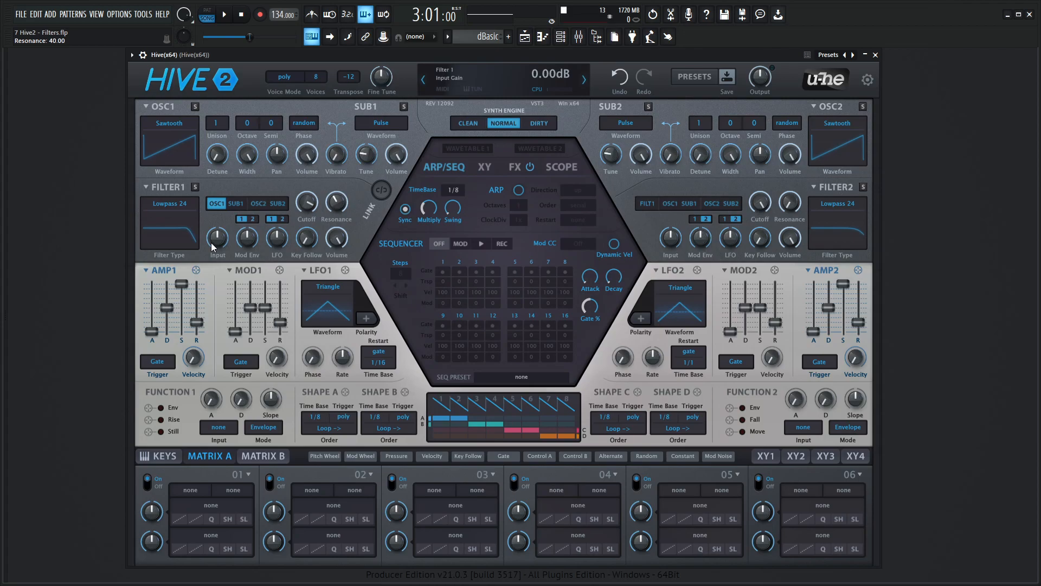
# - Compare Clean, Normal and Dirty synth engines and set OSC1 back to Sawtooth
pyautogui.click(502, 124)
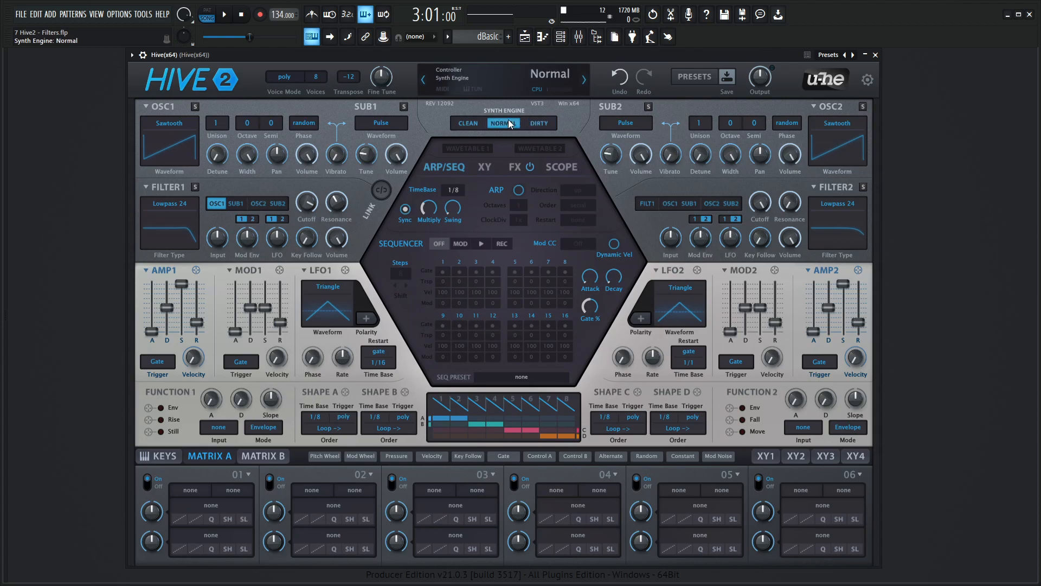
pyautogui.click(539, 123)
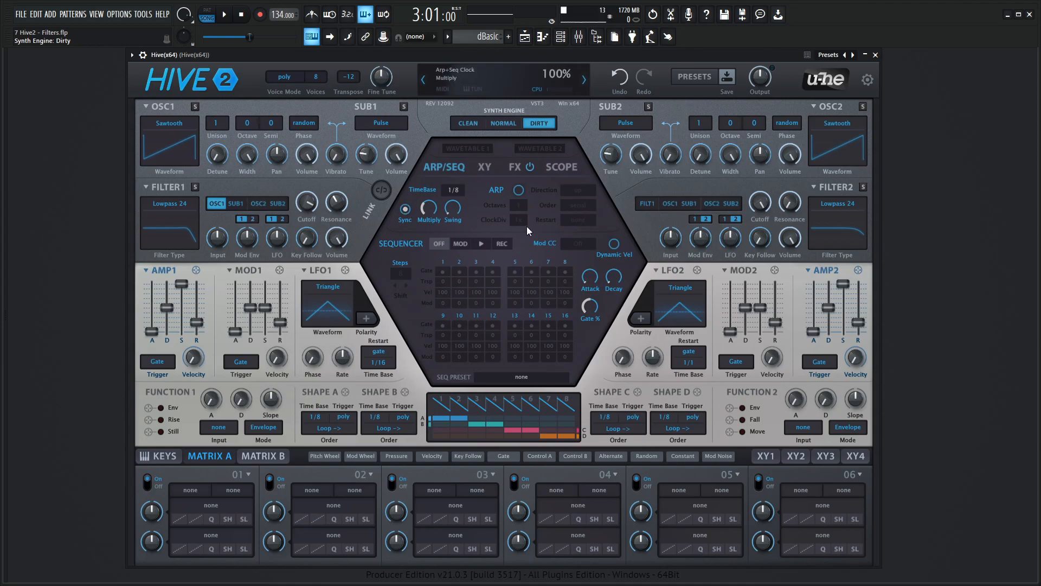
pyautogui.click(466, 122)
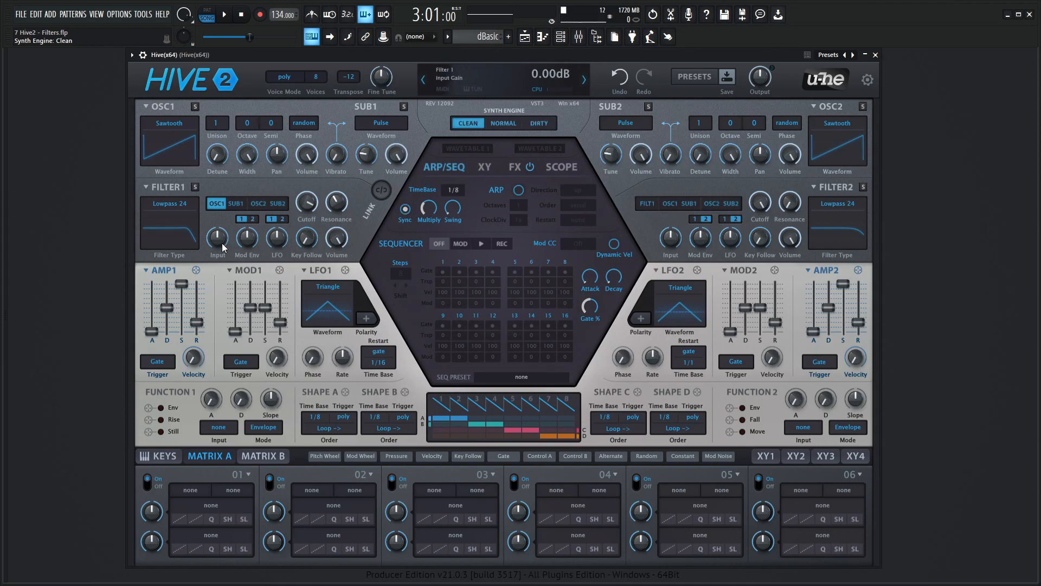
pyautogui.click(503, 122)
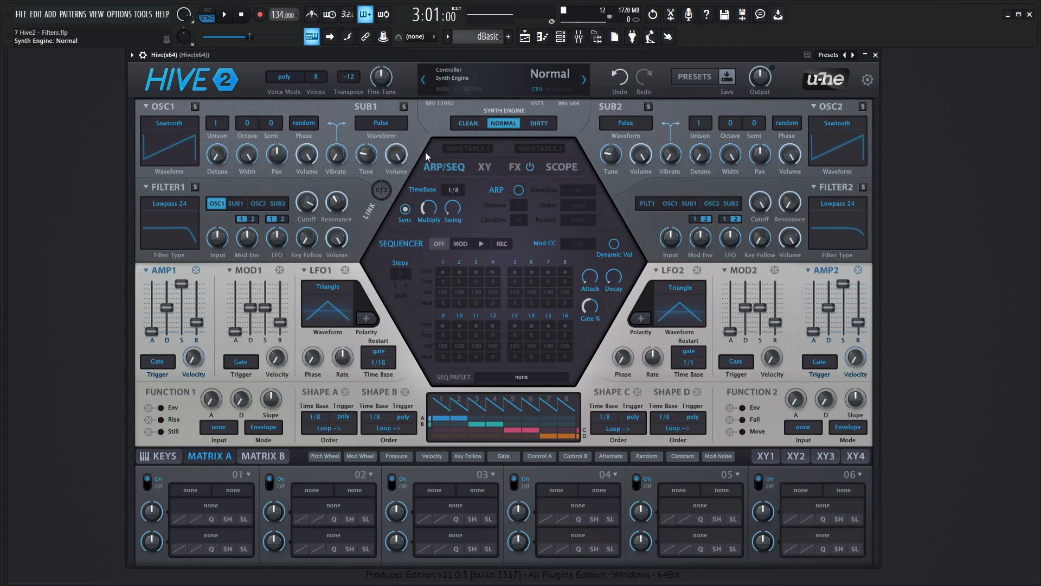
pyautogui.moveTo(217, 237)
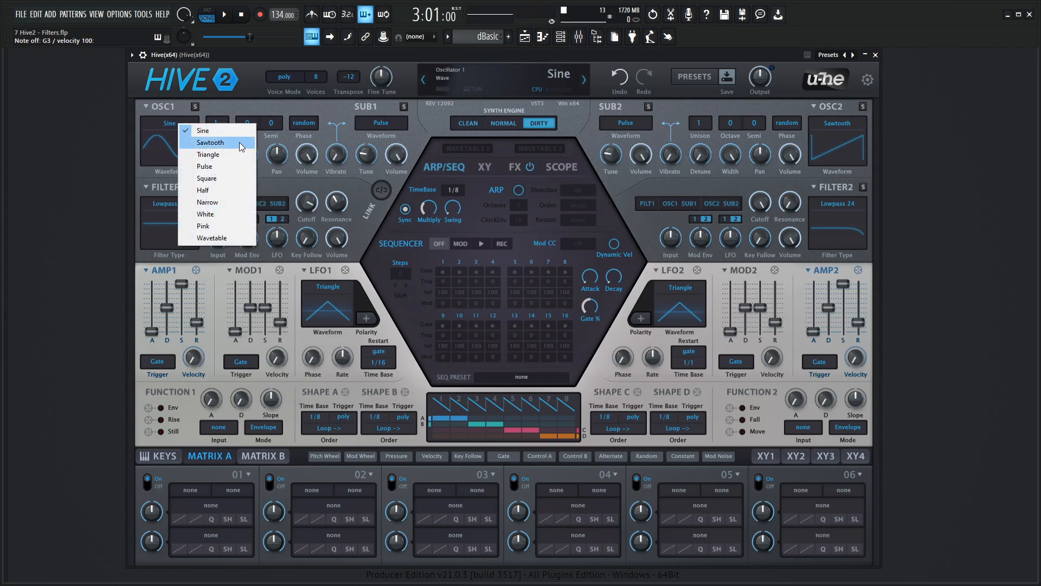
pyautogui.click(210, 142)
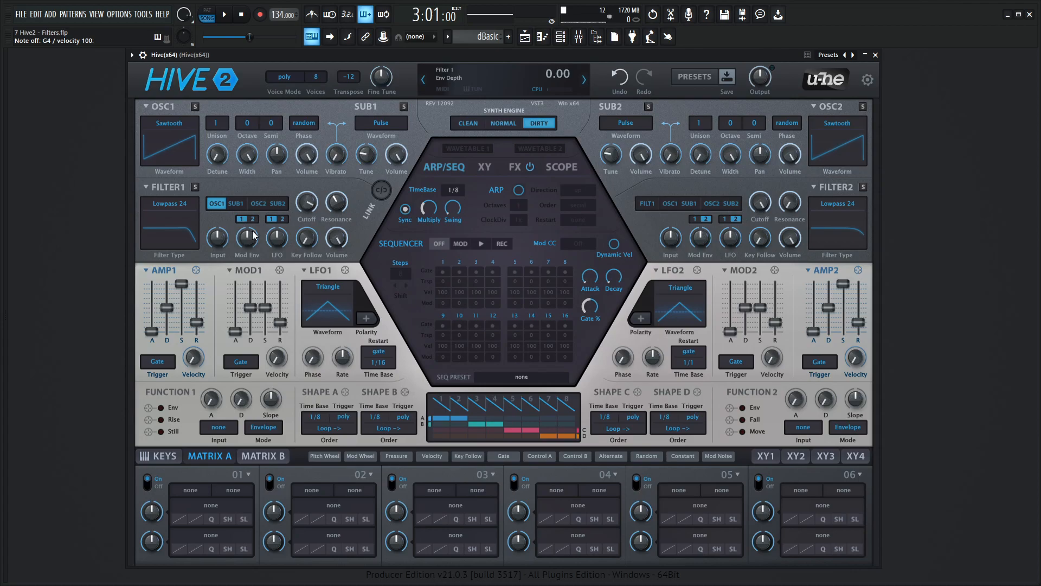
# - Choose the mod envelope driving filter 1, lower its cutoff and set envelope depth to -41
pyautogui.click(238, 219)
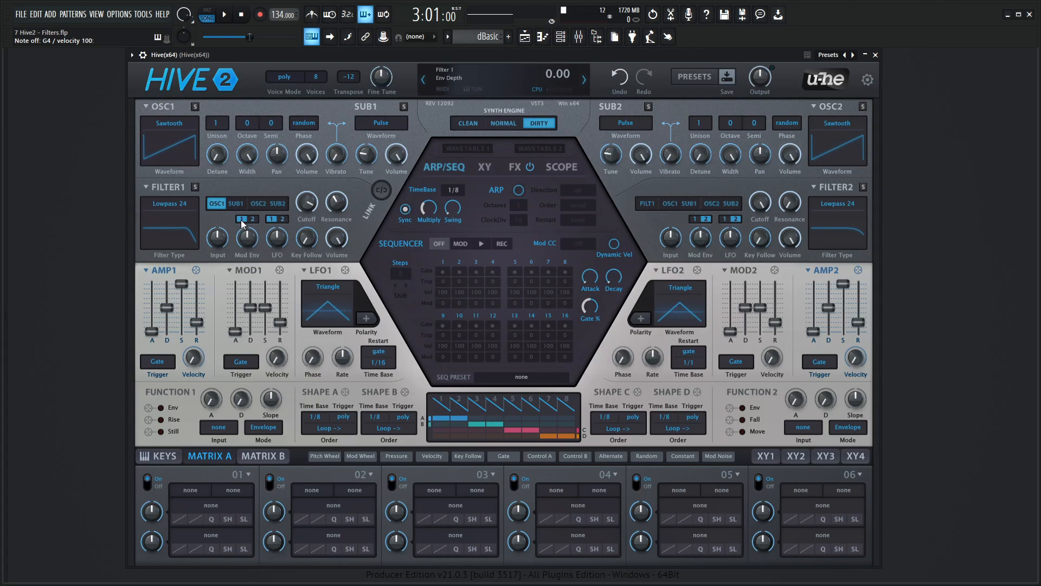
pyautogui.click(246, 239)
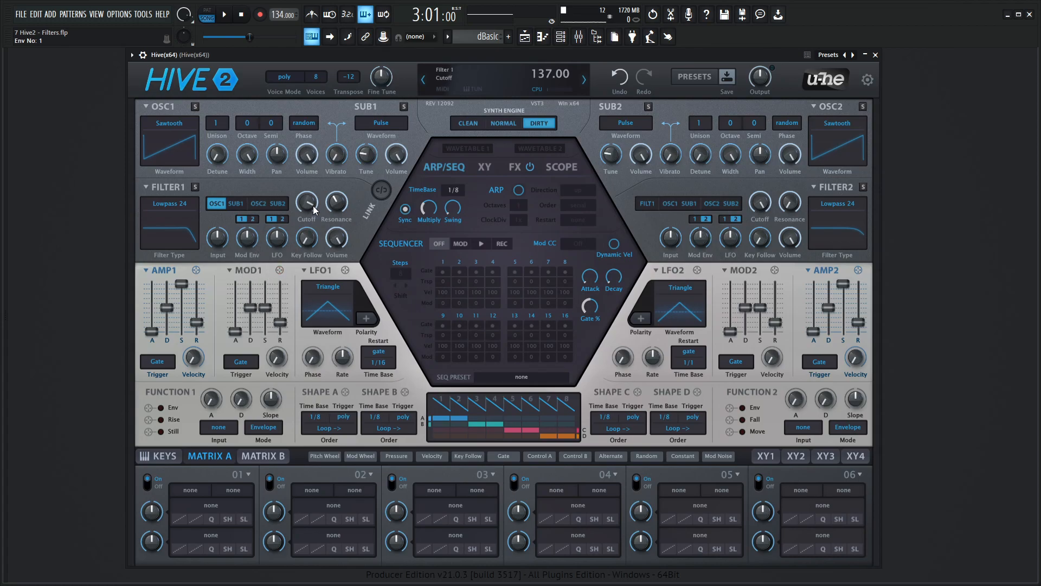
pyautogui.moveTo(306, 203); pyautogui.dragTo(306, 220)
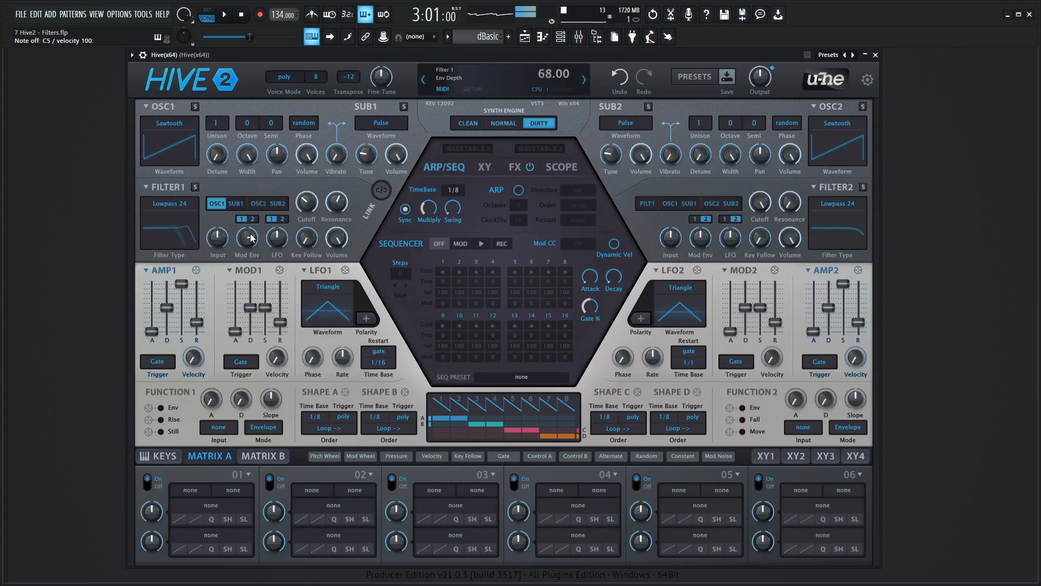
pyautogui.moveTo(246, 238); pyautogui.dragTo(246, 226)
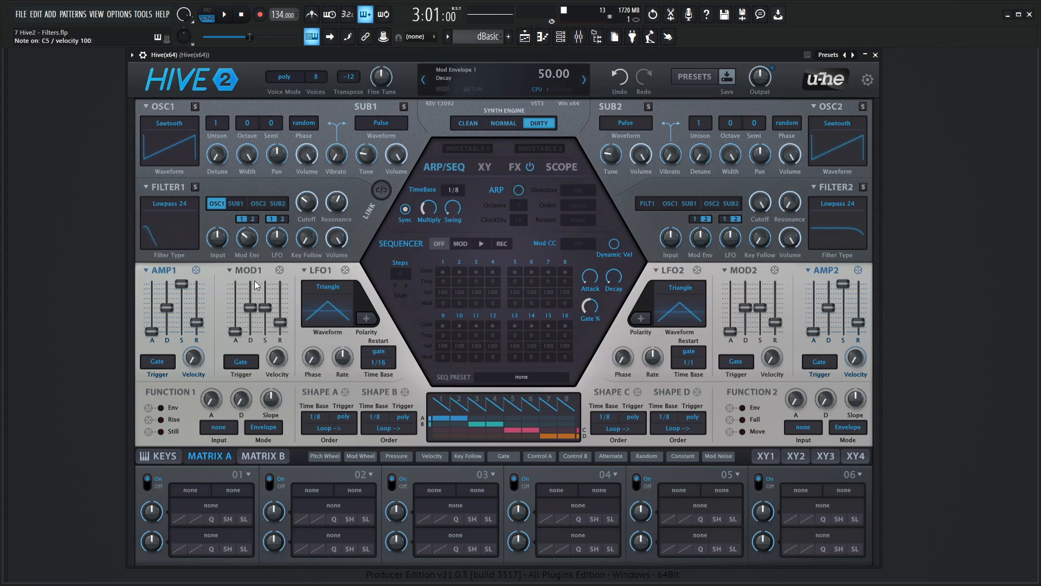
pyautogui.click(306, 205)
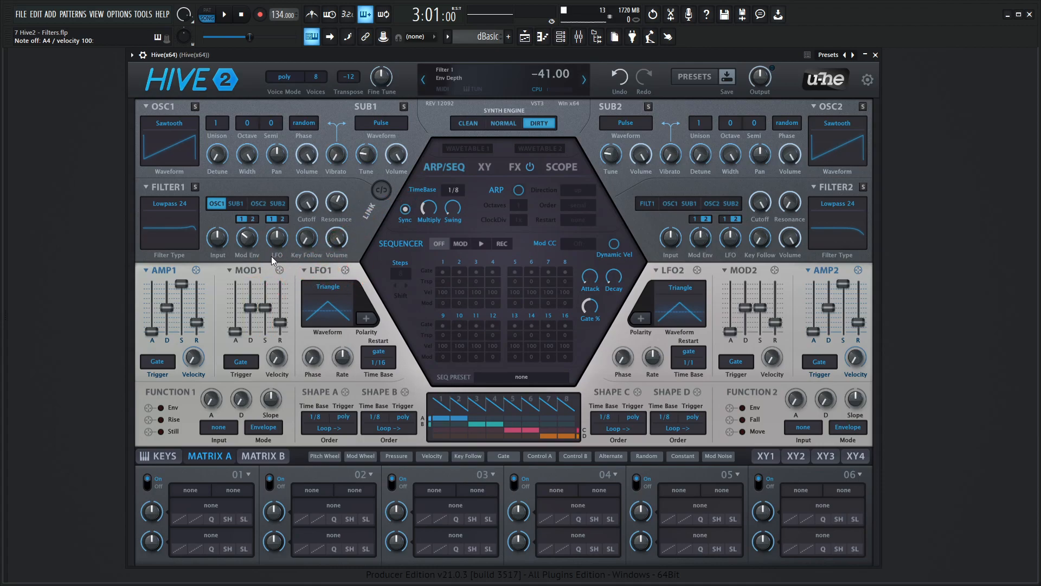
pyautogui.moveTo(250, 235)
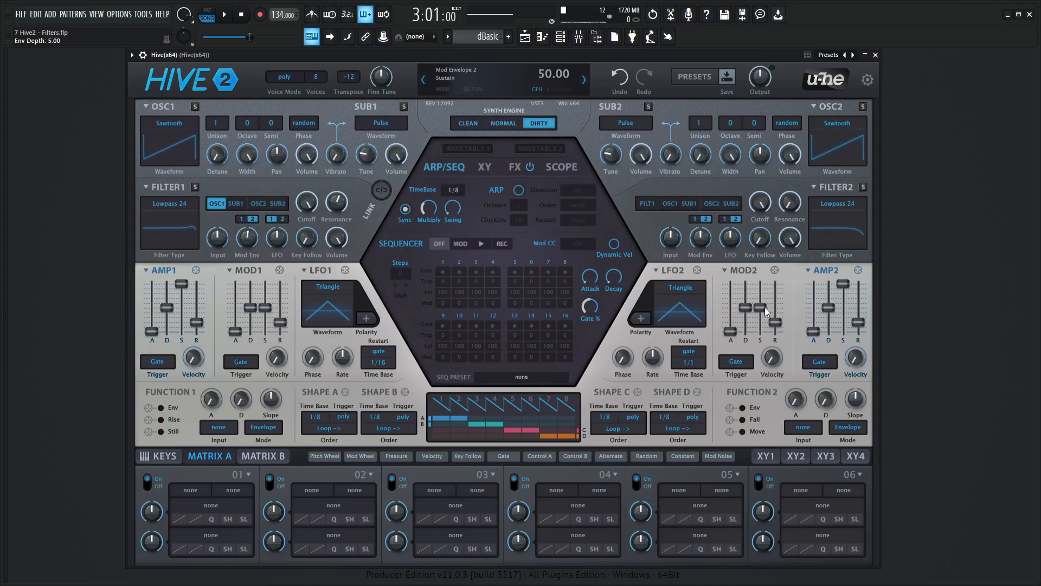
# - Raise filter 1's Key Follow to about 67 so cutoff tracks played notes
pyautogui.click(241, 219)
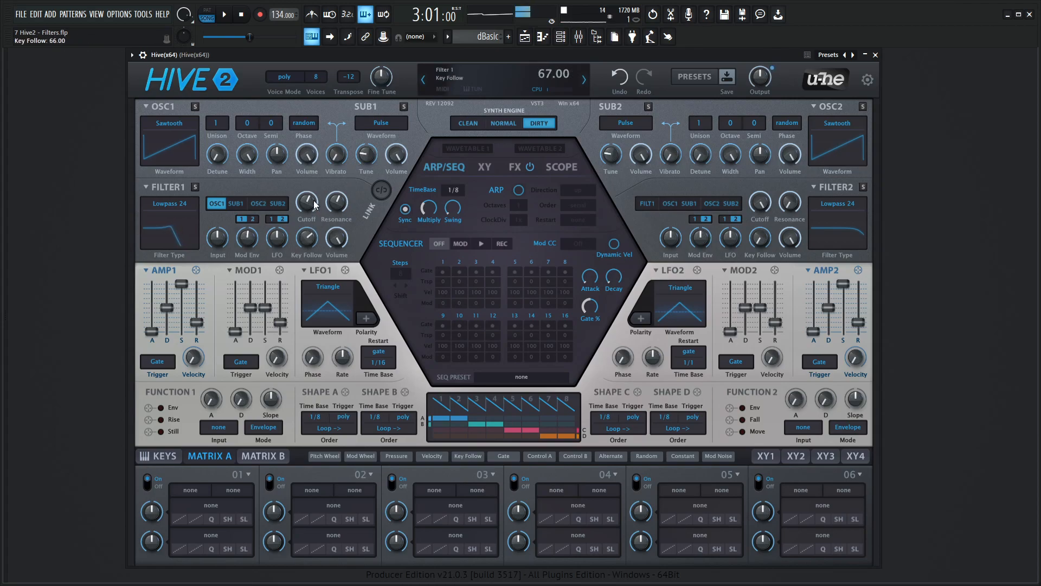
# - Lower filter 1's cutoff to 73 with key follow still engaged
pyautogui.moveTo(306, 203); pyautogui.dragTo(306, 193)
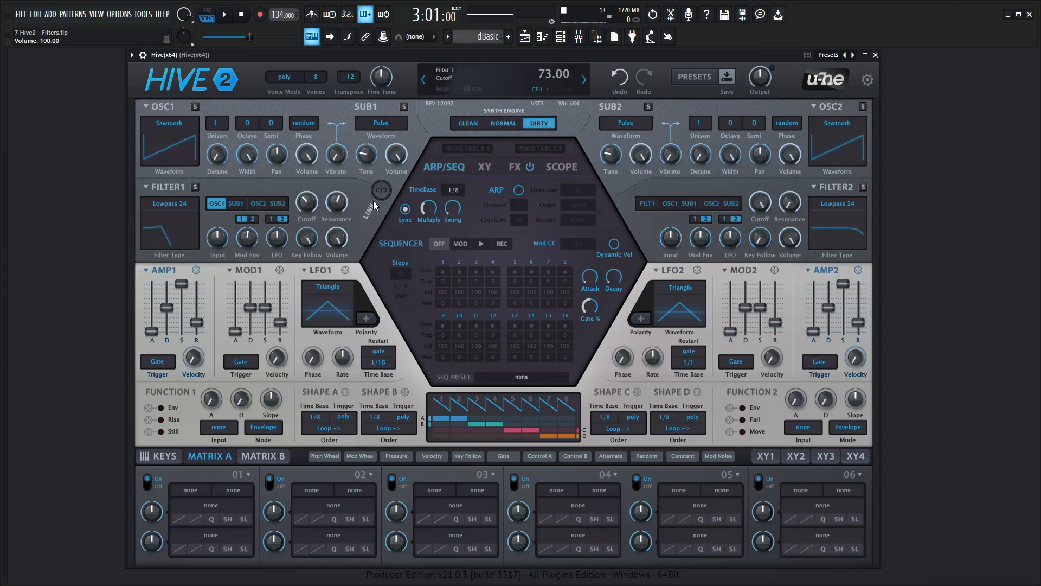
# - Link both filters, sweep the shared cutoff up to 102 and down to 44, then adjust resonance
pyautogui.click(381, 190)
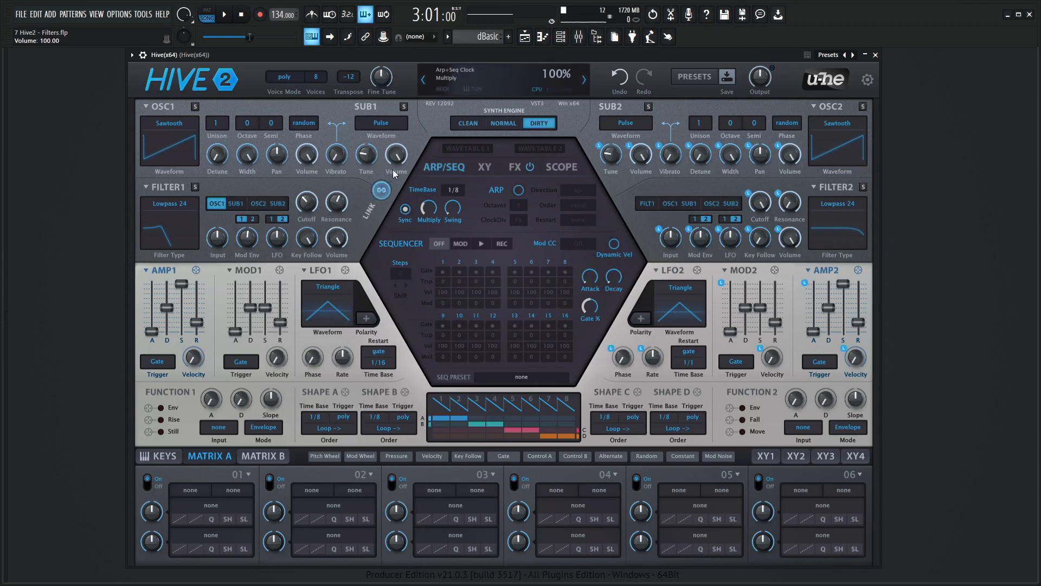
pyautogui.moveTo(306, 206); pyautogui.dragTo(306, 193)
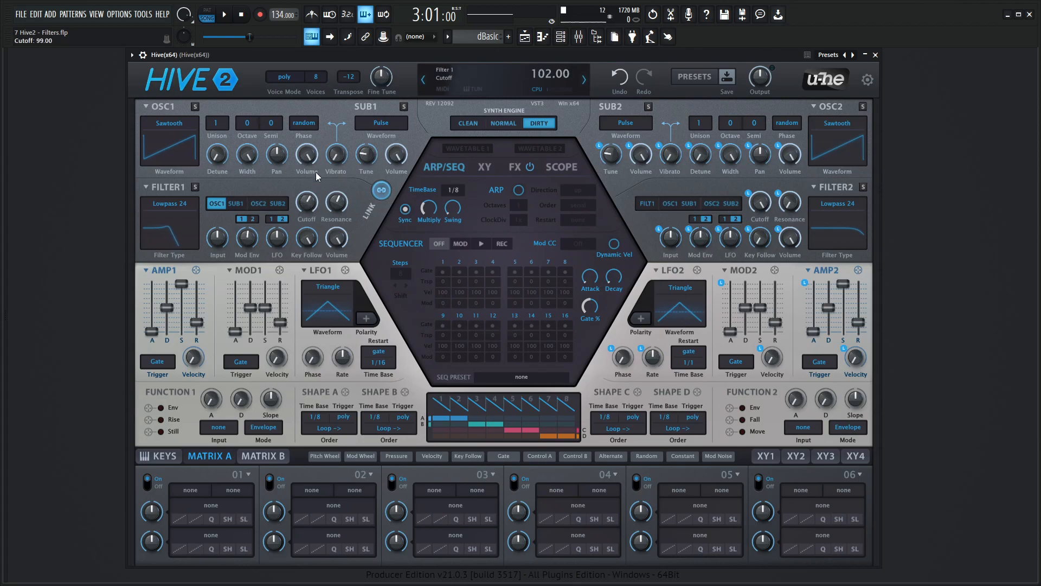
pyautogui.moveTo(306, 202); pyautogui.dragTo(306, 232)
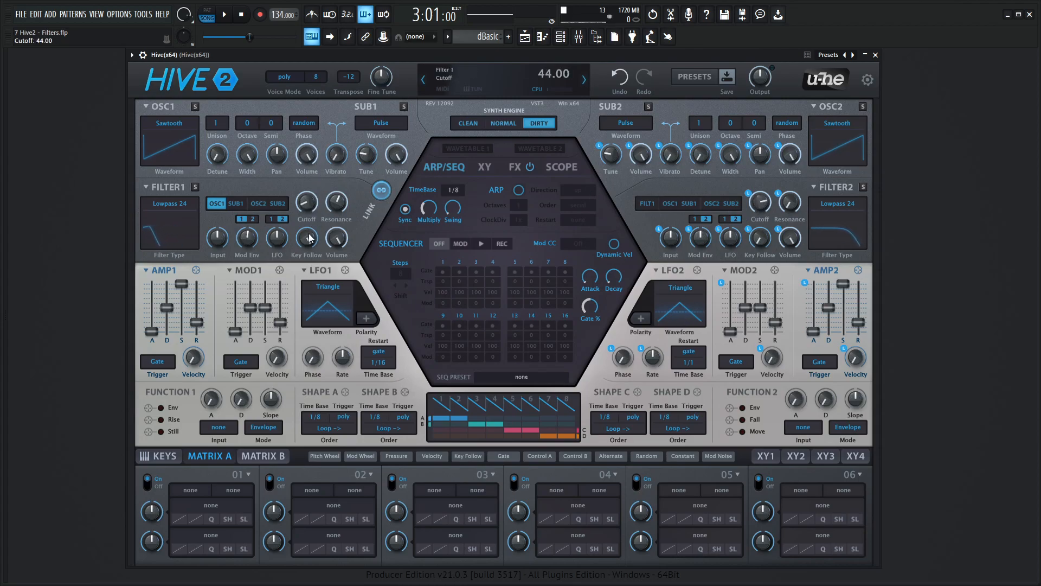
pyautogui.moveTo(335, 204); pyautogui.dragTo(335, 185)
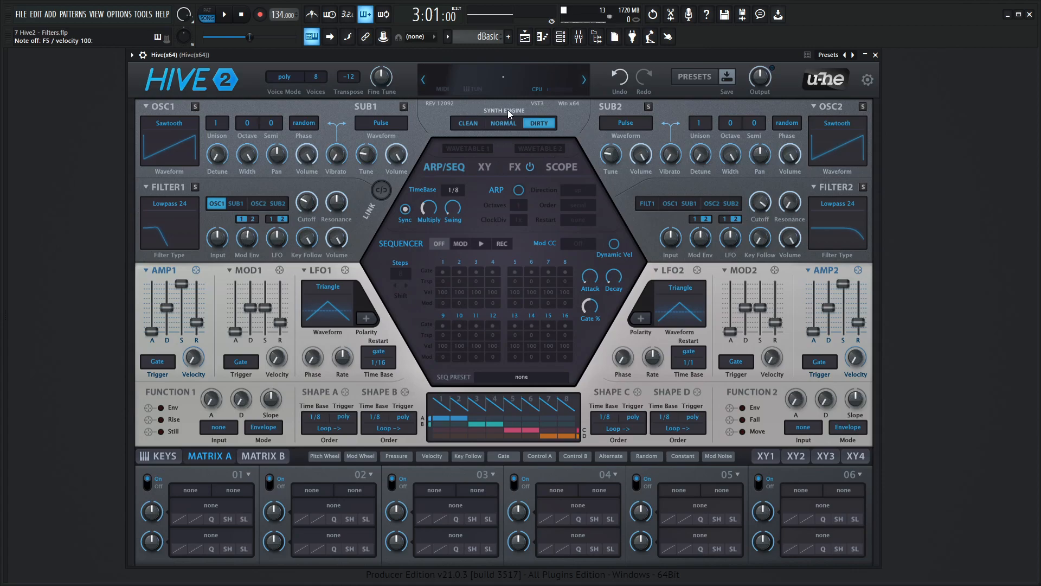
# - Switch to the Normal engine and lower Filter 1's resonance to 5.00
pyautogui.click(502, 123)
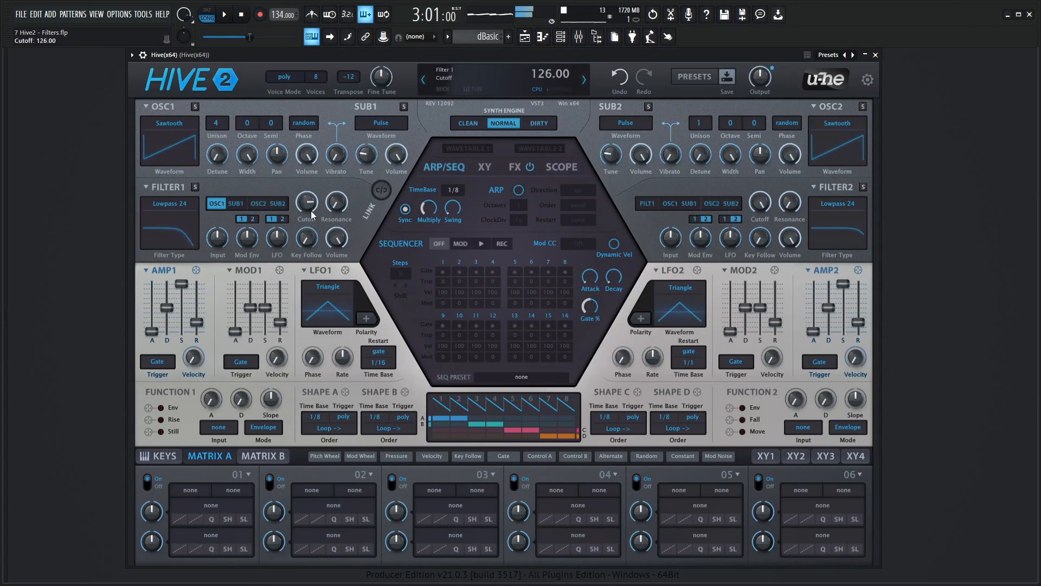
pyautogui.moveTo(246, 156)
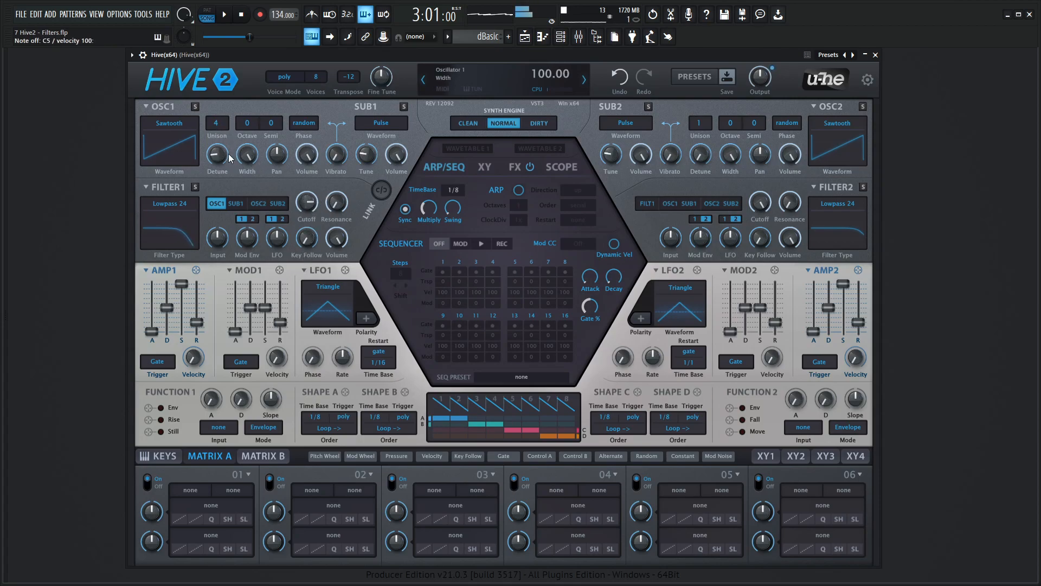
pyautogui.click(306, 202)
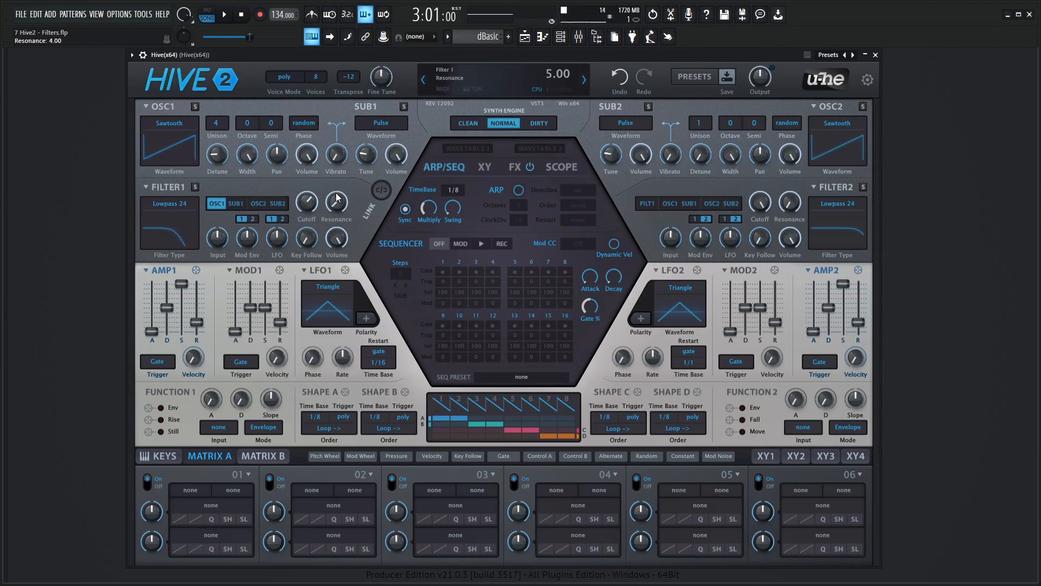
pyautogui.moveTo(336, 200); pyautogui.dragTo(336, 166)
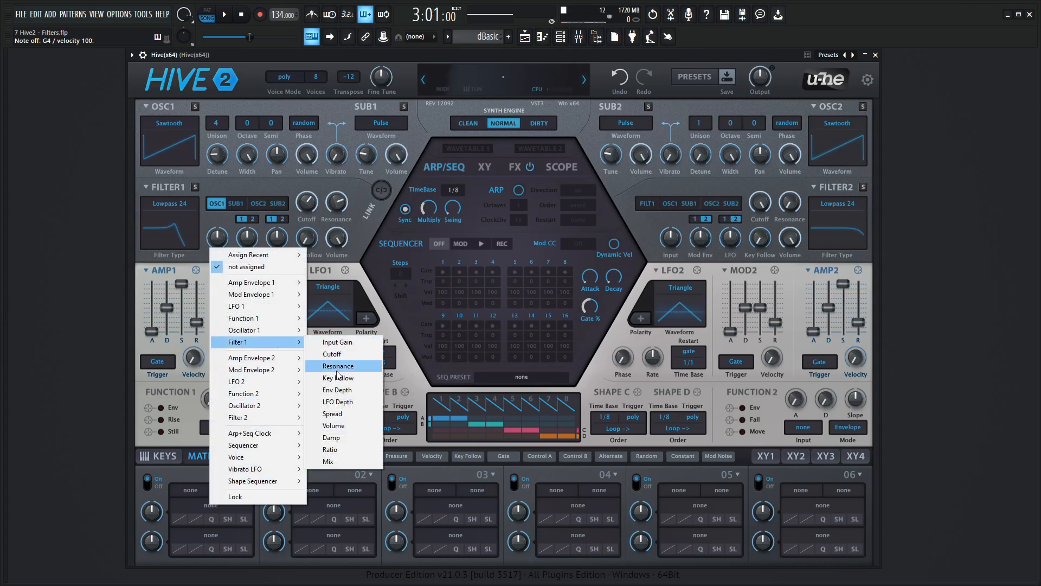
# - Target Filter 1 Spread, set Matrix slot 01 source to LFO1 and its rate to -0.60
pyautogui.click(332, 413)
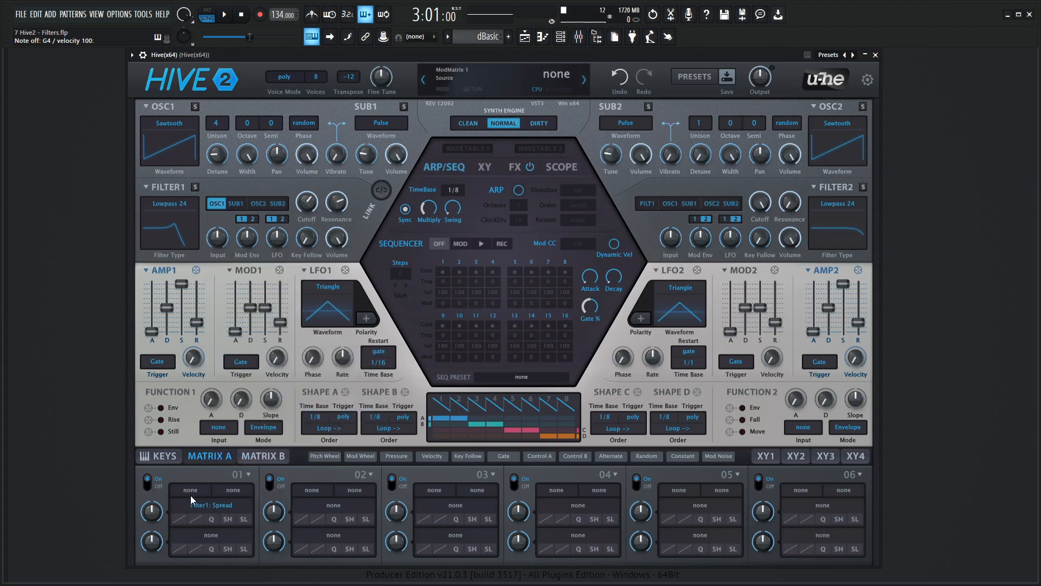
pyautogui.moveTo(211, 491)
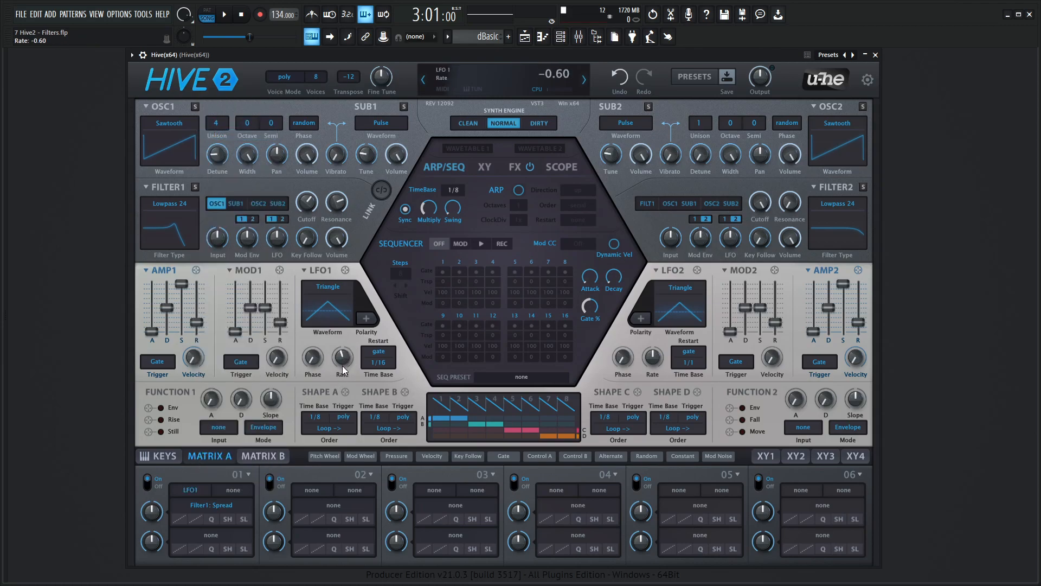
pyautogui.click(151, 511)
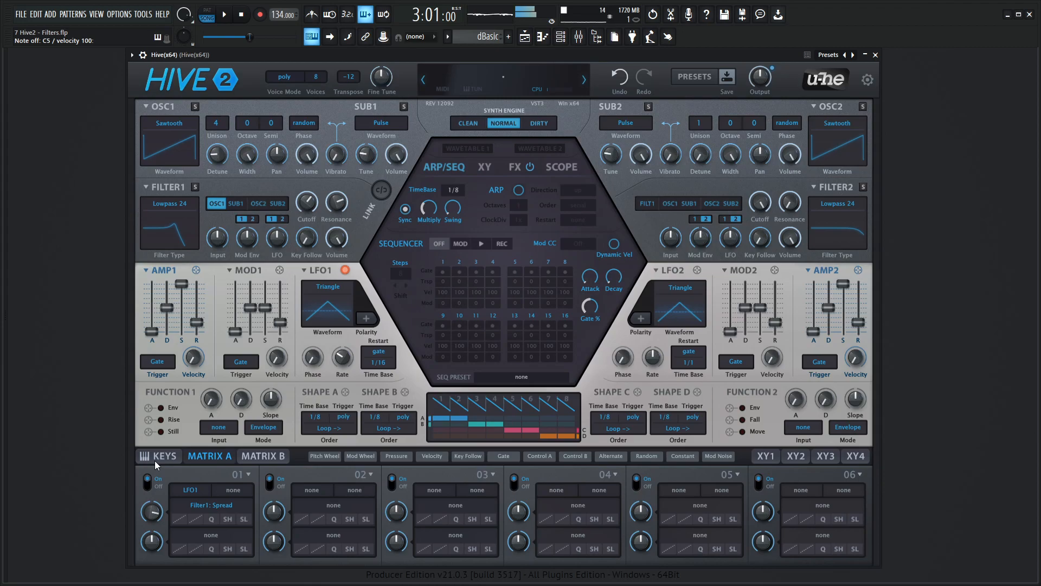
pyautogui.click(152, 482)
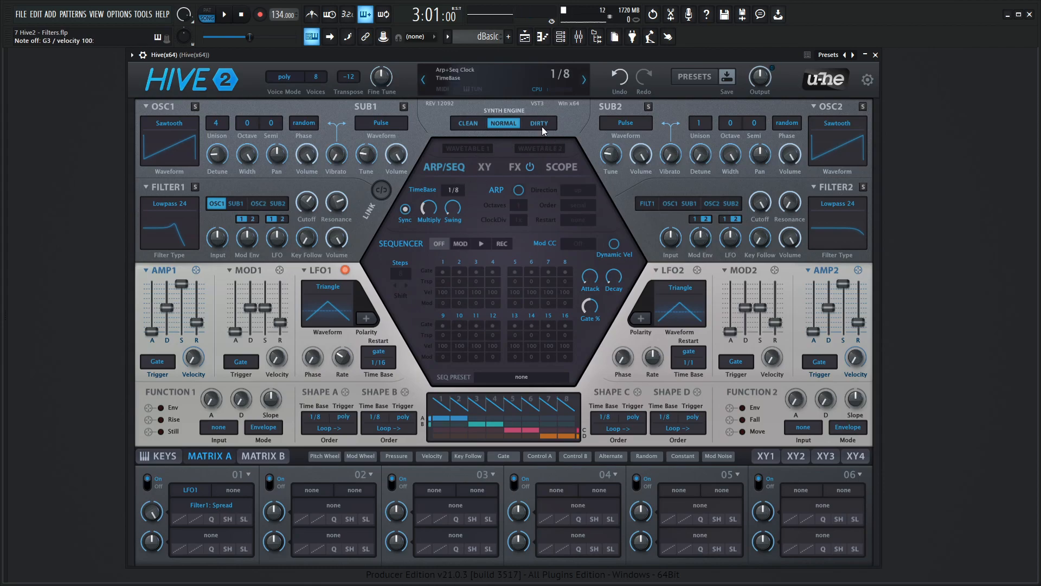
# - Clear Matrix slot 01's source and target back to none
pyautogui.click(502, 84)
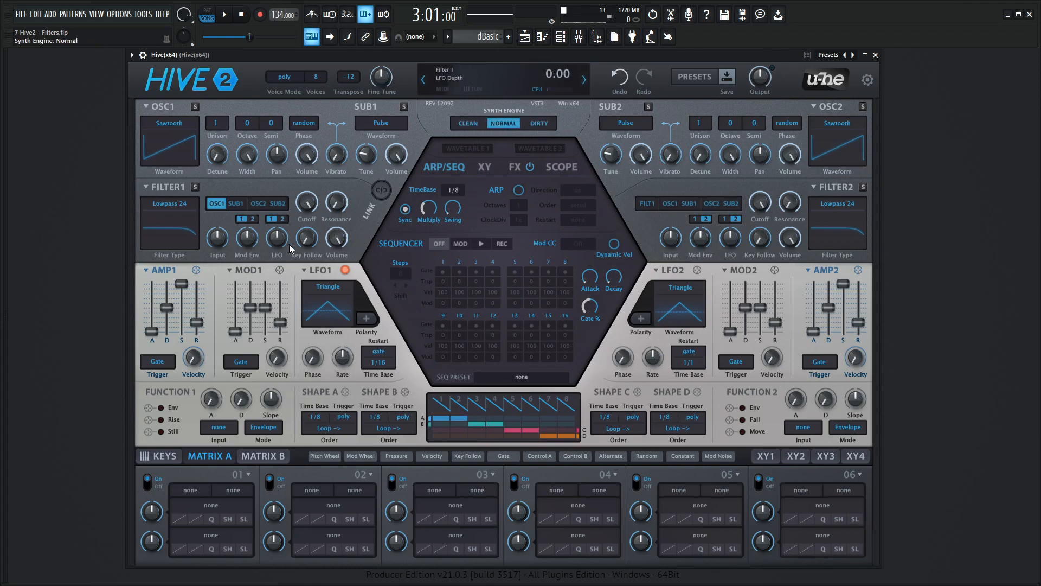
pyautogui.click(169, 203)
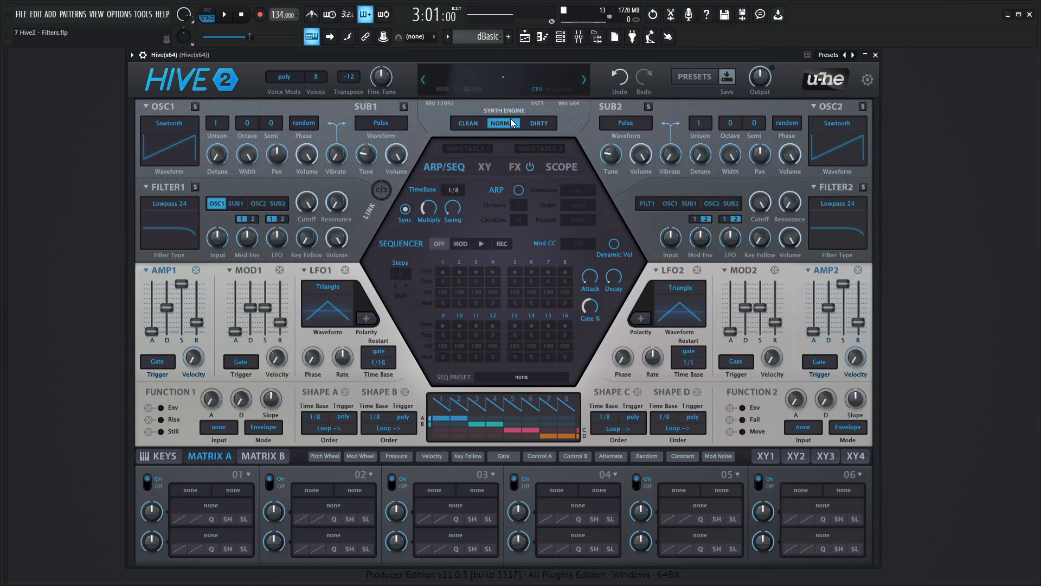
# - Show Filter 1's type dropdown with Lowpass 24 still current
pyautogui.click(169, 204)
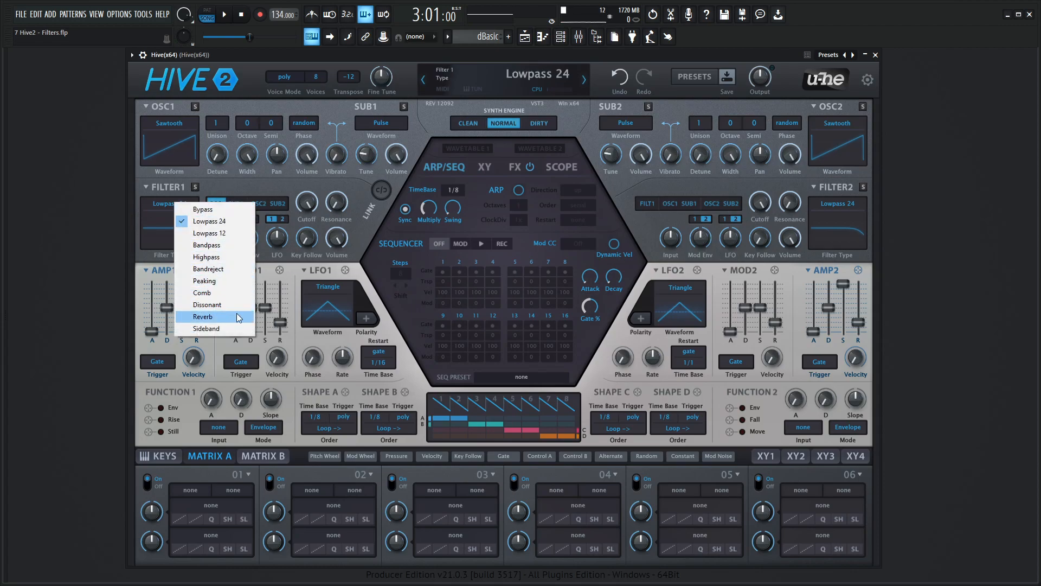
pyautogui.moveTo(312, 277)
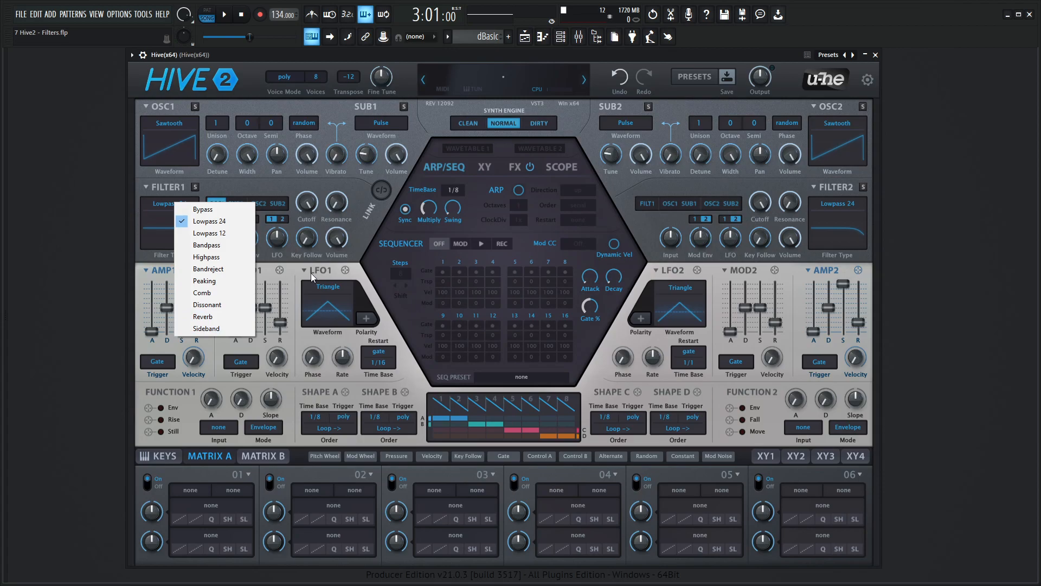
pyautogui.moveTo(207, 328)
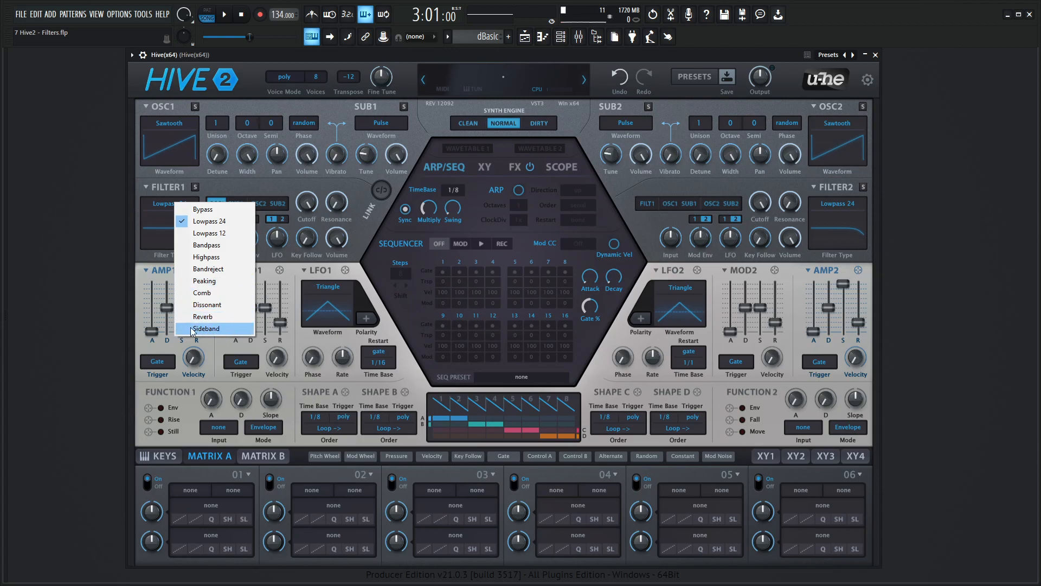